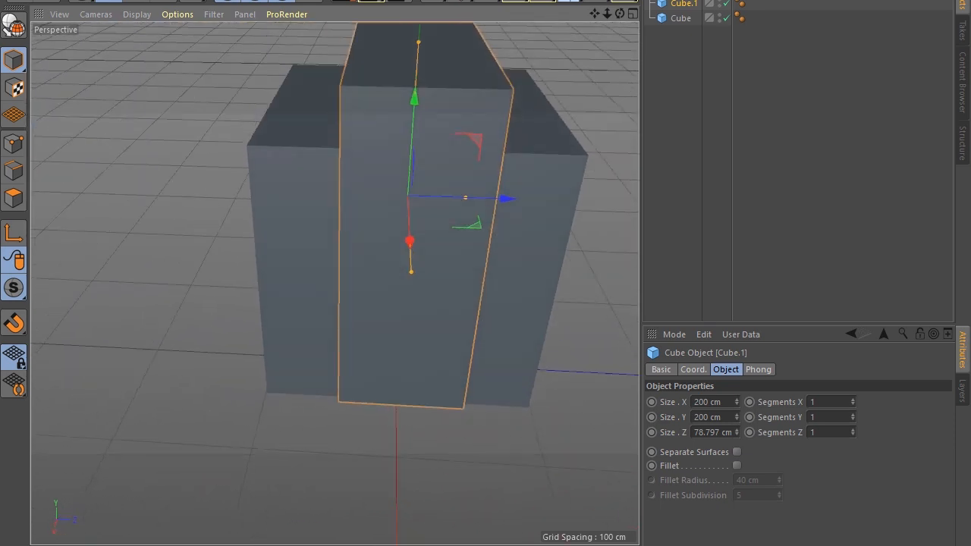
# - Move the duplicated thin cube aside and select the base cube, then all three cubes, for the Boole test
pyautogui.moveTo(464, 197); pyautogui.dragTo(326, 192)
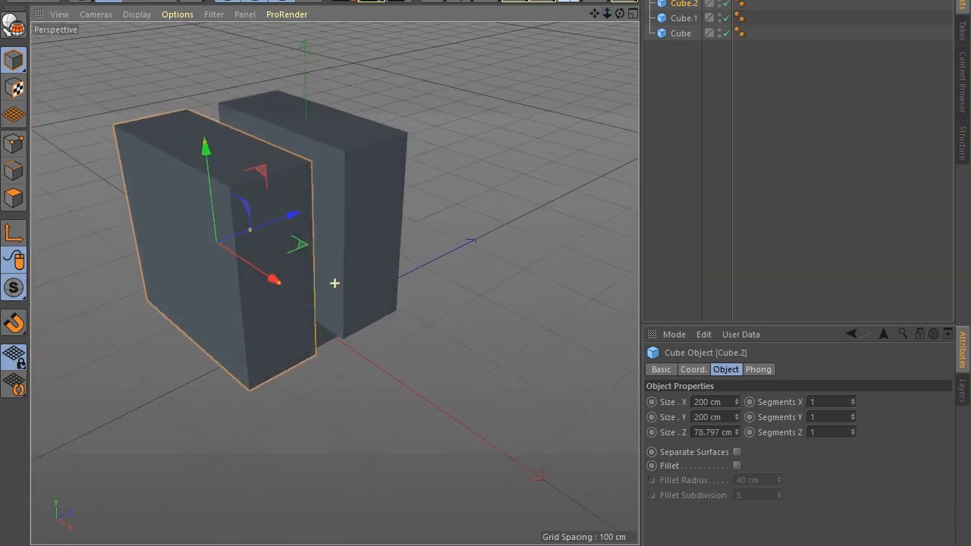
pyautogui.click(680, 34)
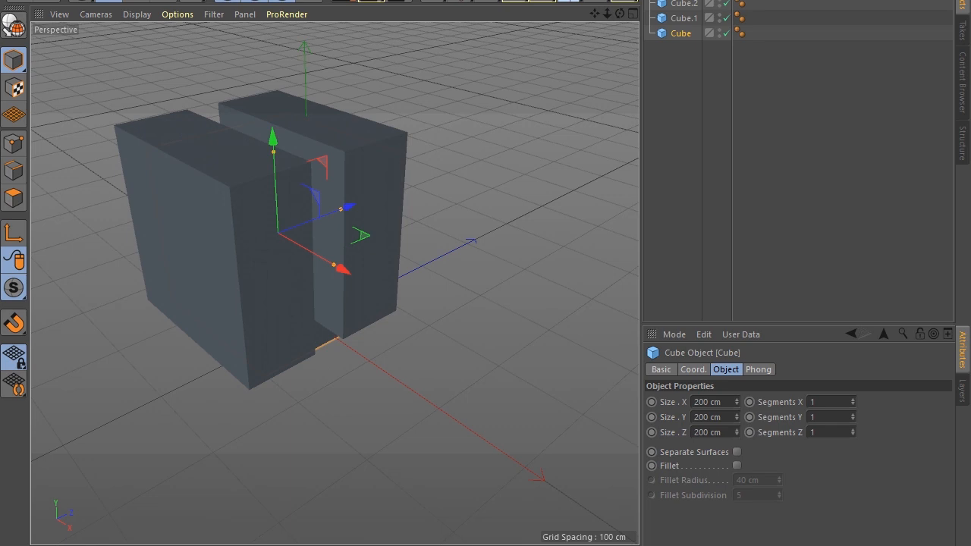
pyautogui.moveTo(683, 18)
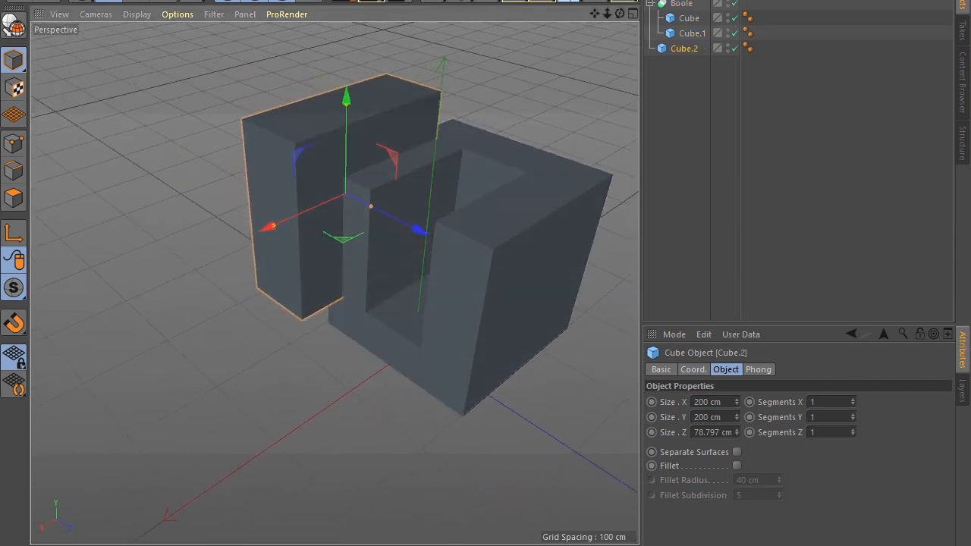
pyautogui.click(680, 3)
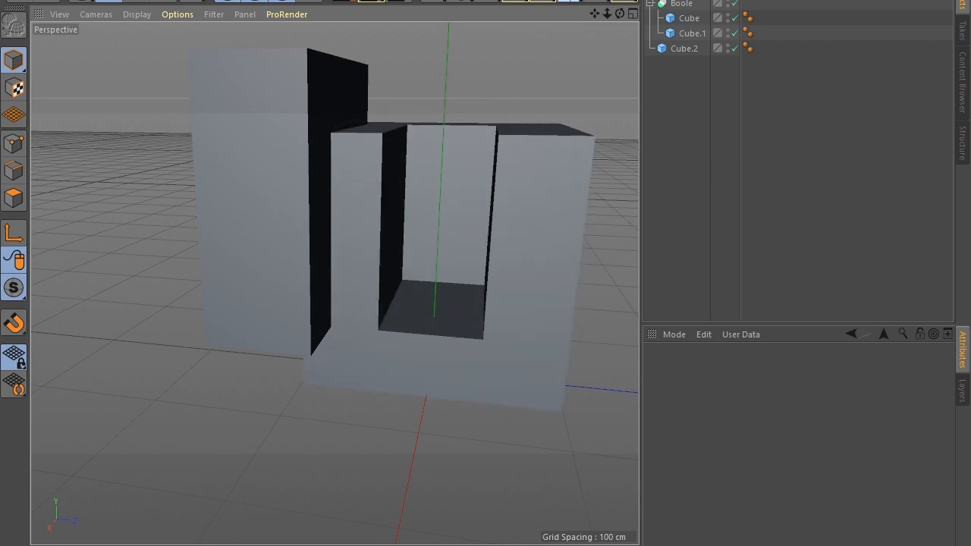
pyautogui.click(689, 18)
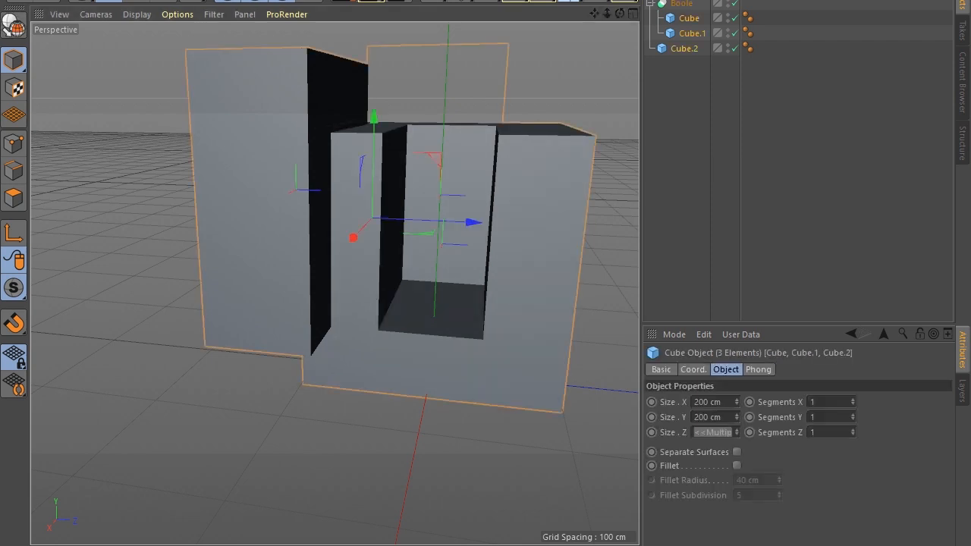
pyautogui.click(679, 3)
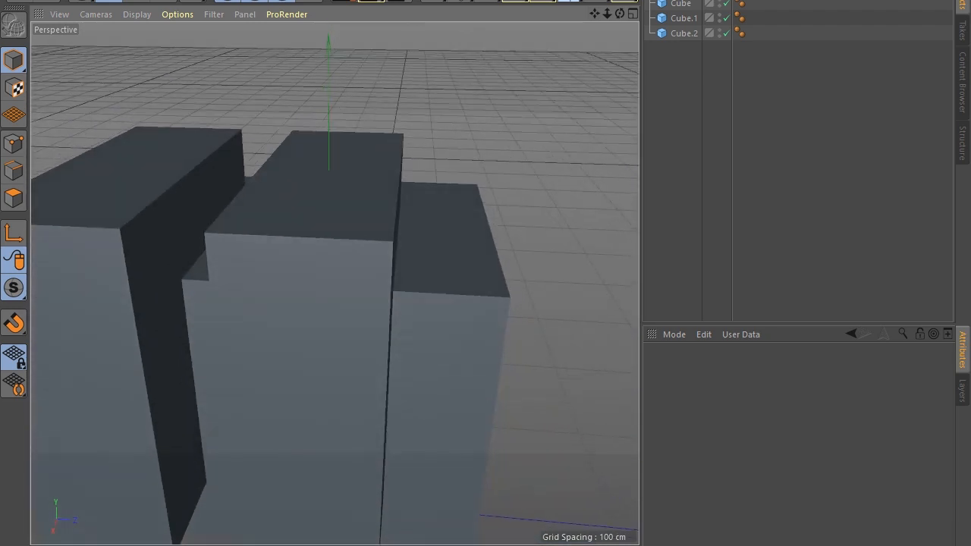
# - Select the cubes and apply MeshBoolean Cut-In then Intersect, grouping them under an MB object
pyautogui.click(683, 18)
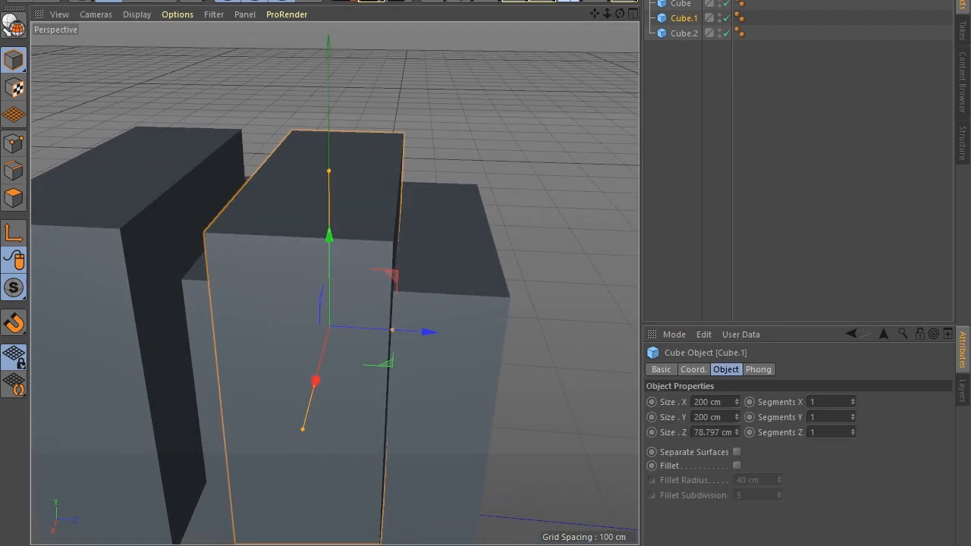
pyautogui.click(683, 33)
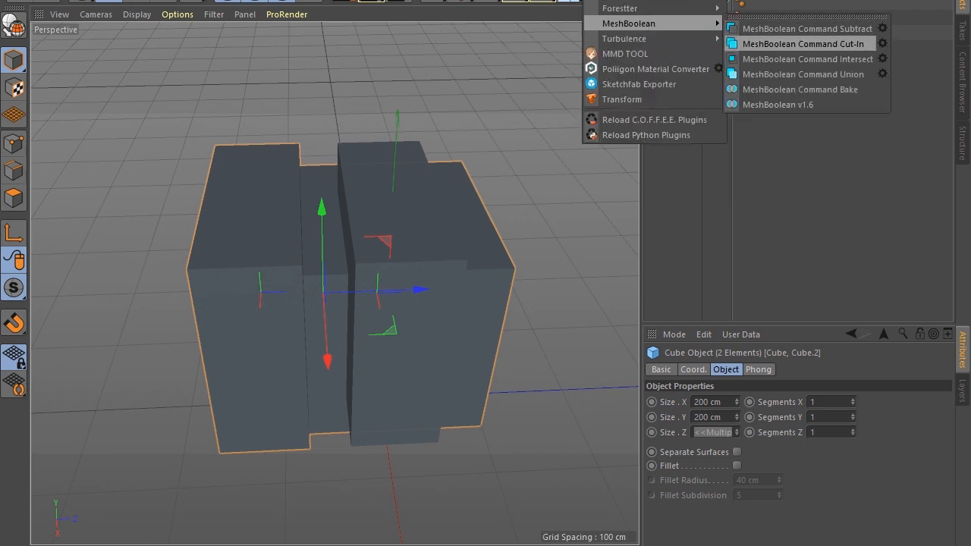
pyautogui.click(807, 42)
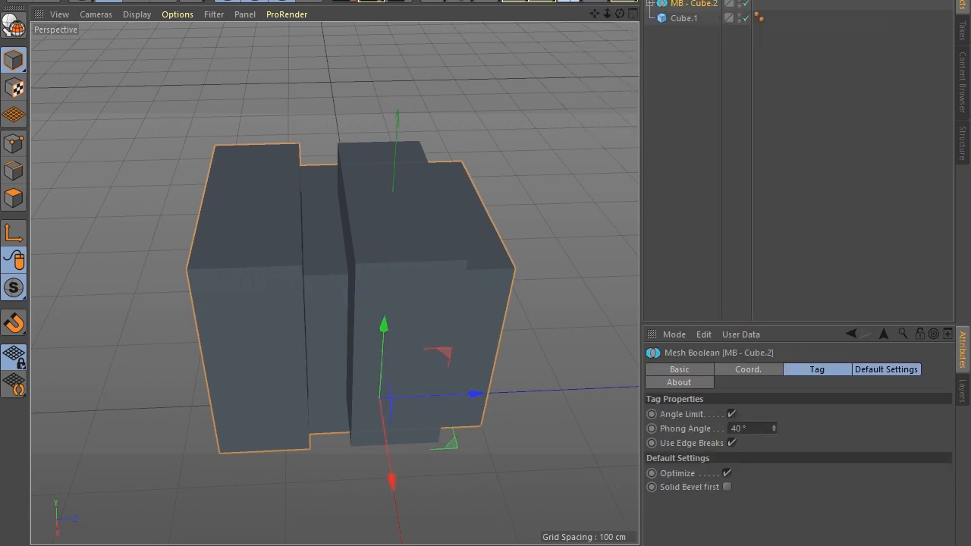
pyautogui.click(684, 17)
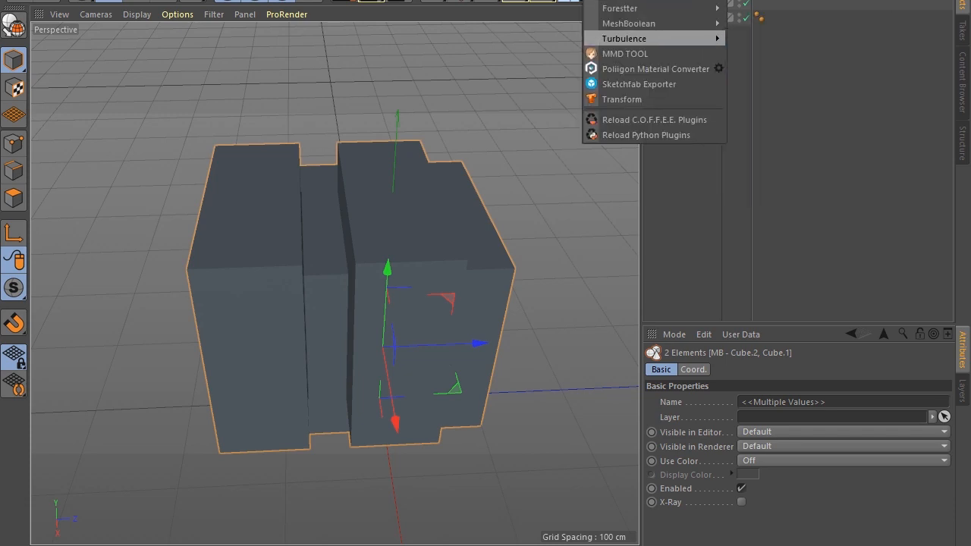
pyautogui.moveTo(628, 24)
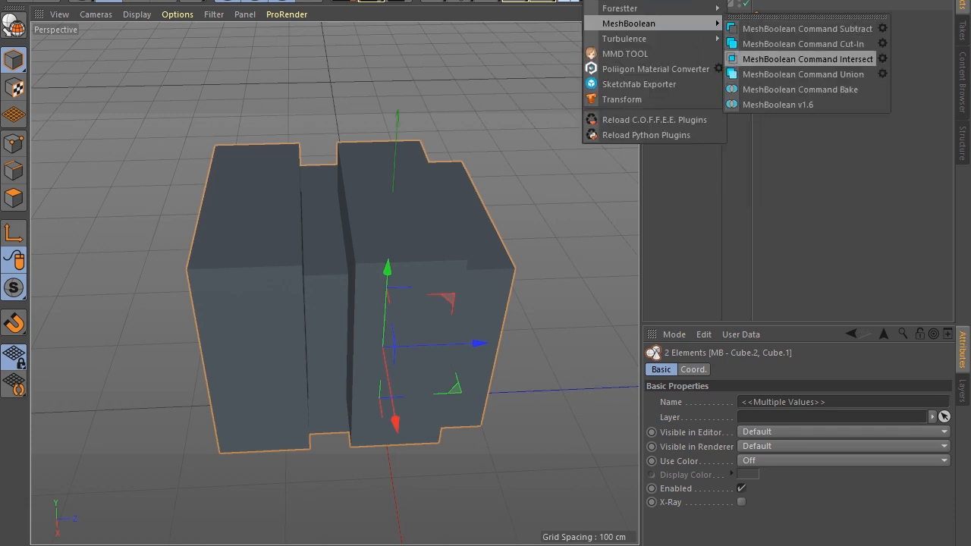
pyautogui.click(807, 60)
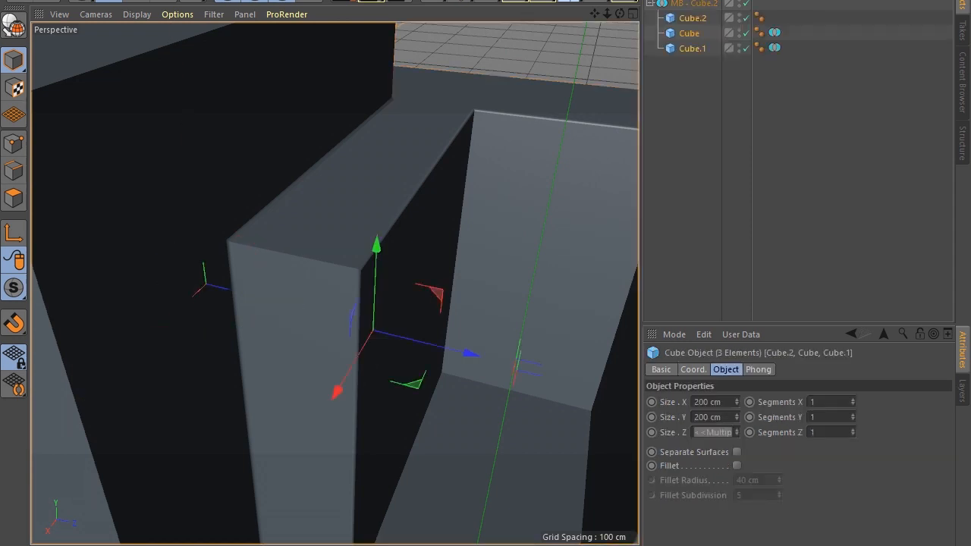
pyautogui.click(774, 32)
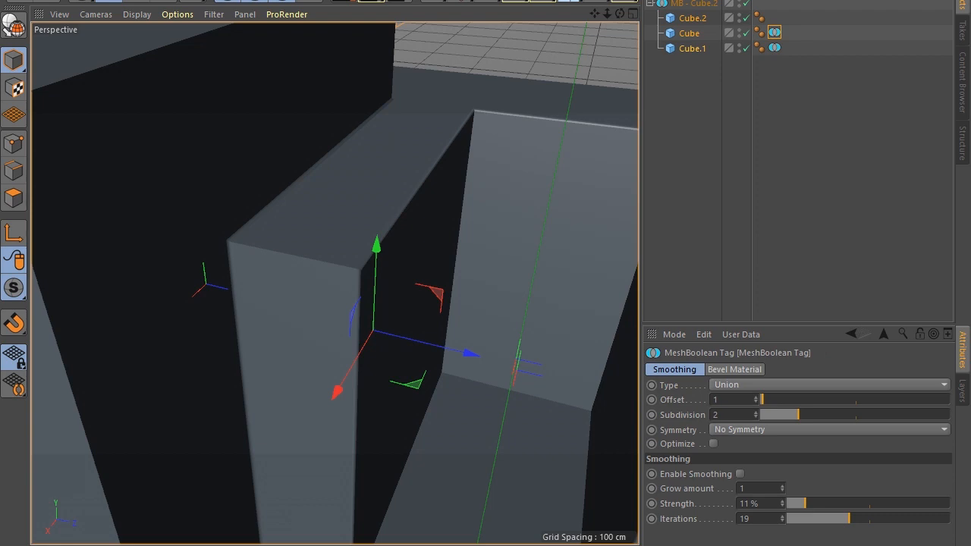
pyautogui.click(692, 18)
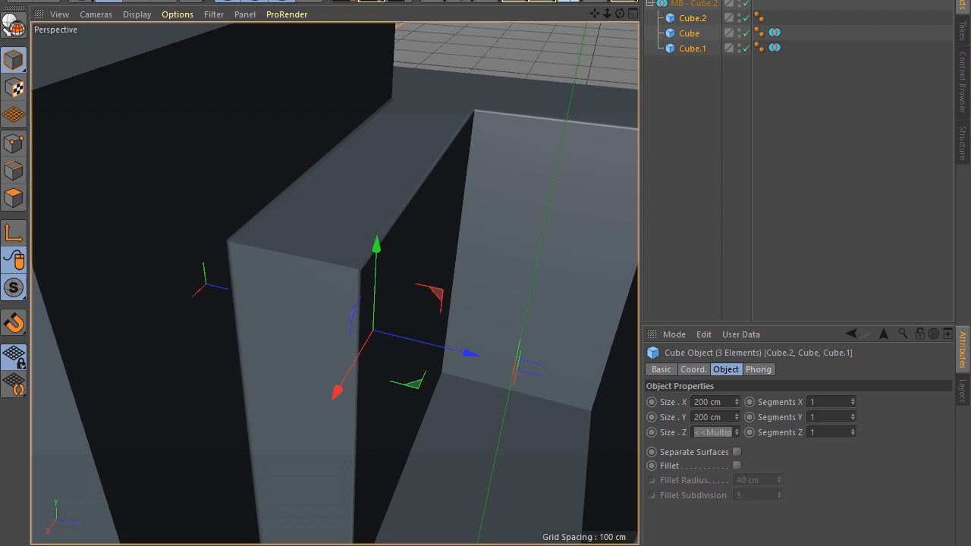
pyautogui.click(736, 466)
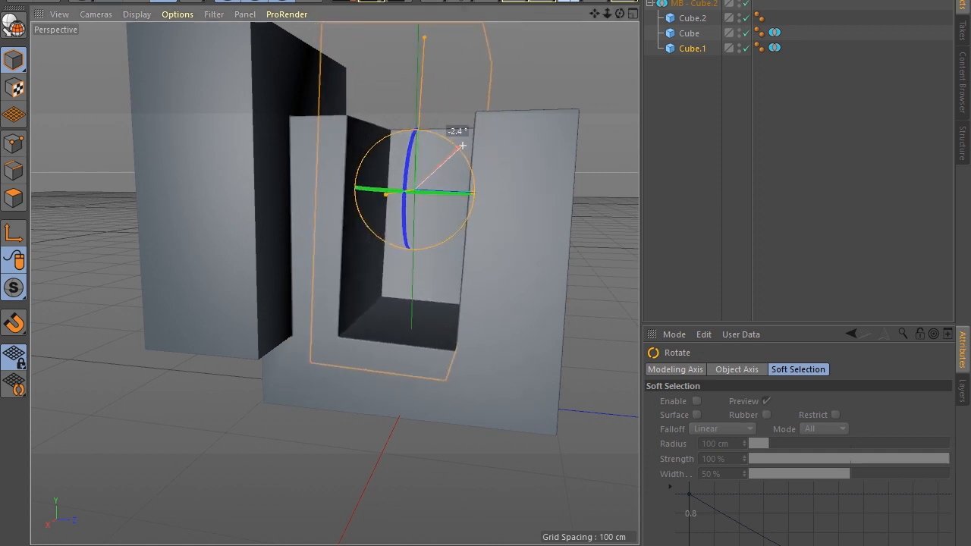
# - Rotate the U-shaped letter slightly and place the copied cubes beside it
pyautogui.moveTo(463, 145); pyautogui.dragTo(472, 151)
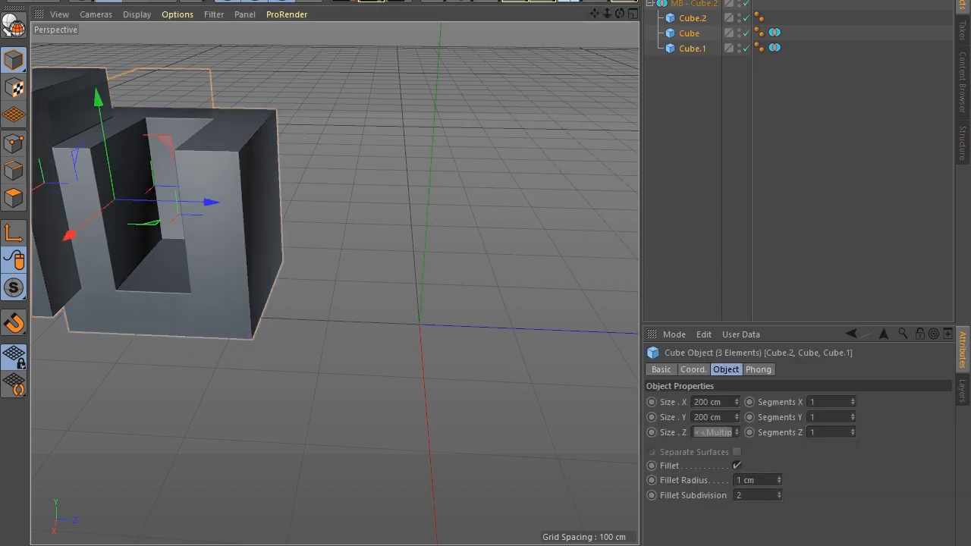
pyautogui.moveTo(212, 203); pyautogui.dragTo(553, 211)
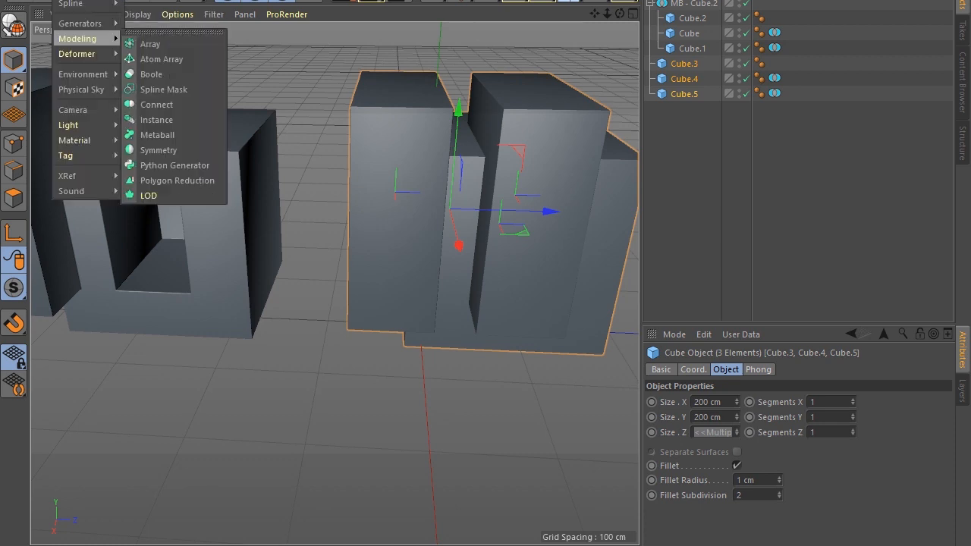
# - Add a native Boole object and move Cube.3 and Cube.4 inside it
pyautogui.click(152, 74)
pyautogui.write('Boolean no plugin')
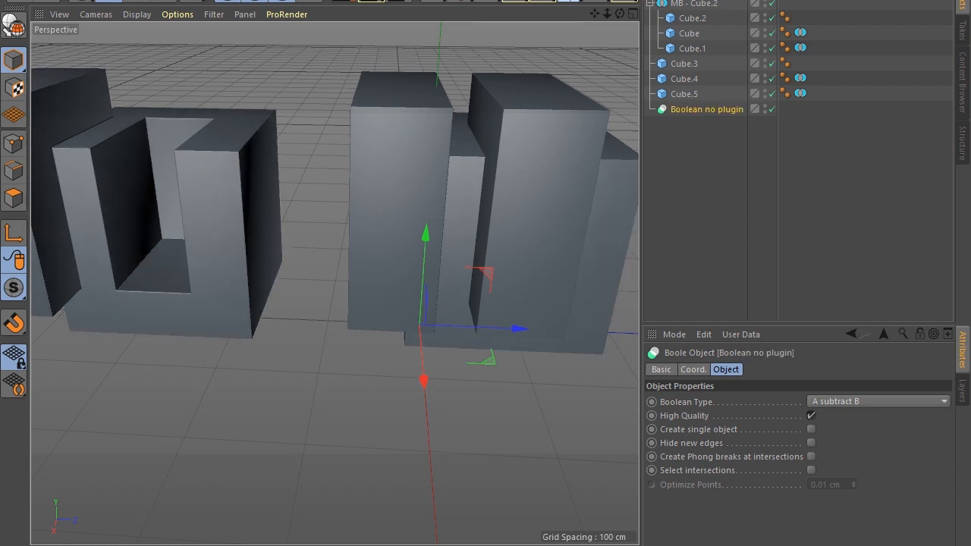
pyautogui.click(683, 94)
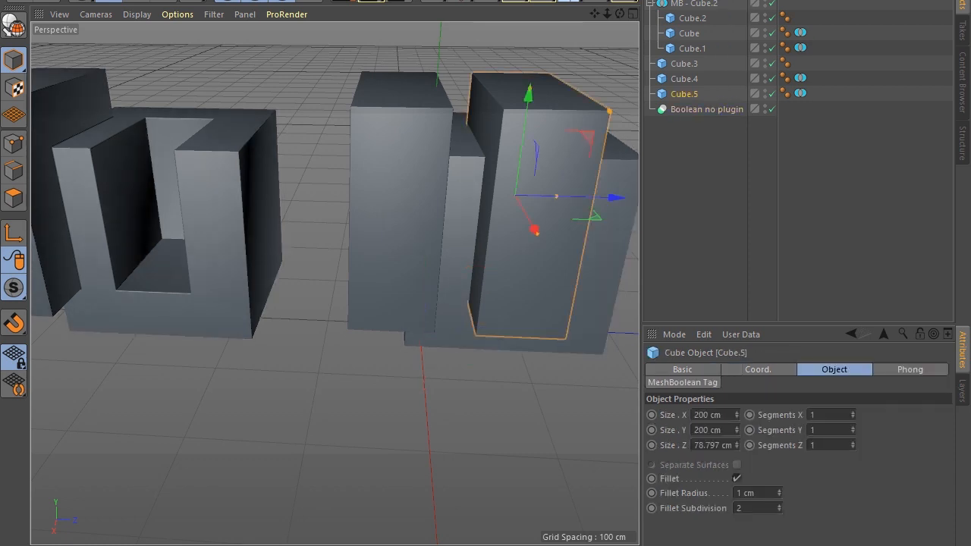
pyautogui.click(683, 64)
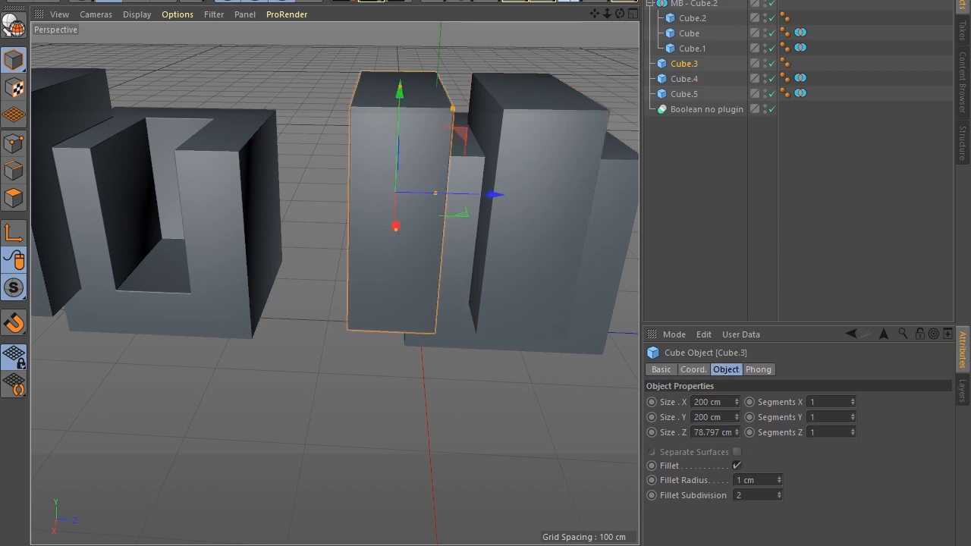
pyautogui.moveTo(684, 64); pyautogui.dragTo(707, 100)
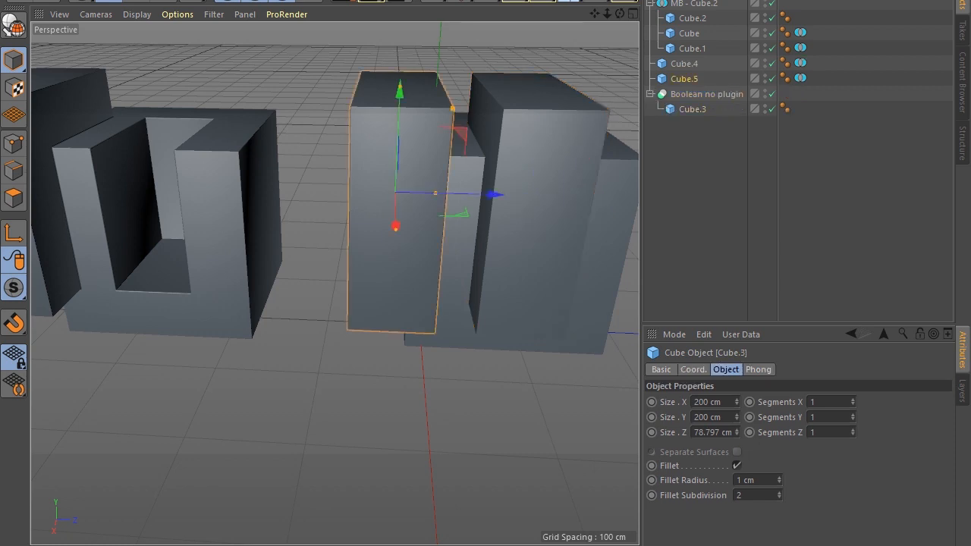
pyautogui.click(683, 64)
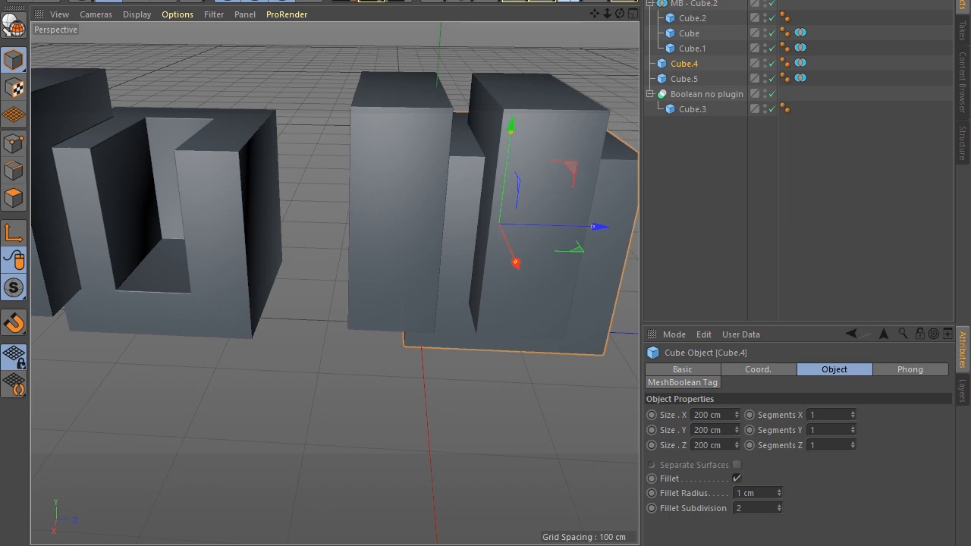
pyautogui.moveTo(684, 64); pyautogui.dragTo(706, 94)
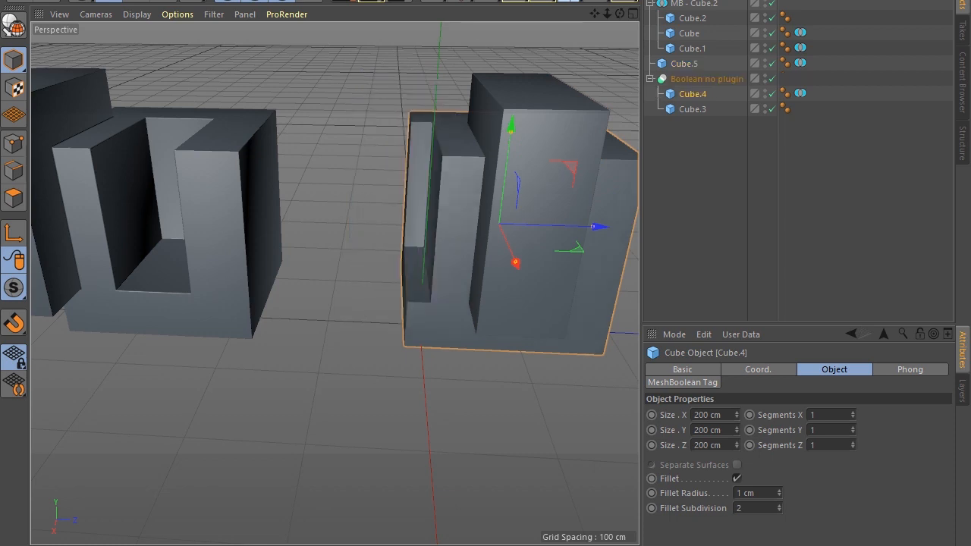
# - Set the Boole to A union B with Create single object and Hide new edges enabled
pyautogui.click(707, 79)
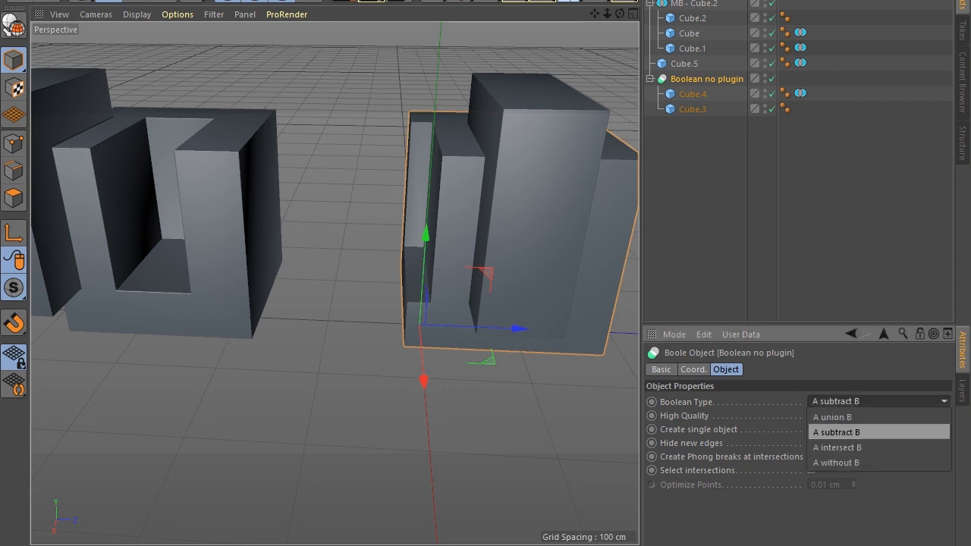
pyautogui.click(832, 415)
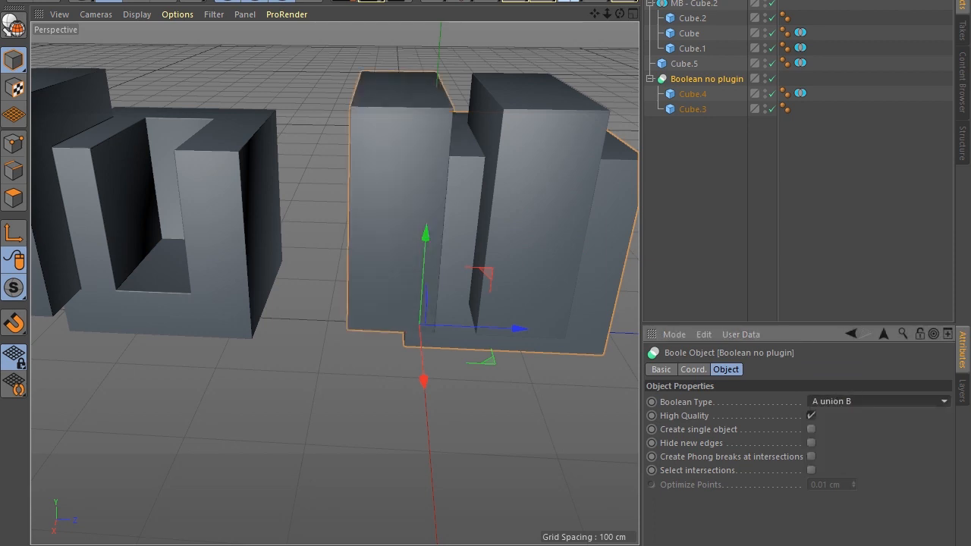
pyautogui.click(810, 428)
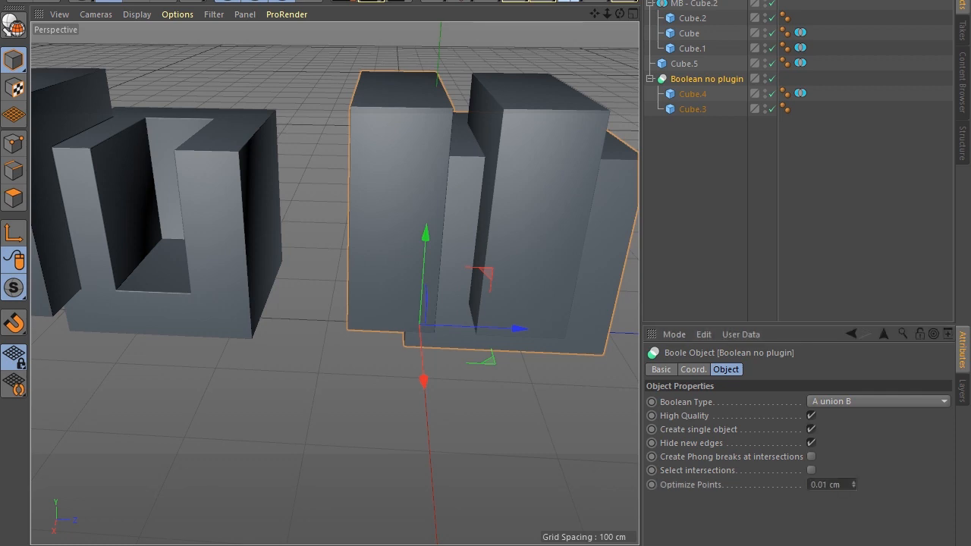
pyautogui.click(77, 39)
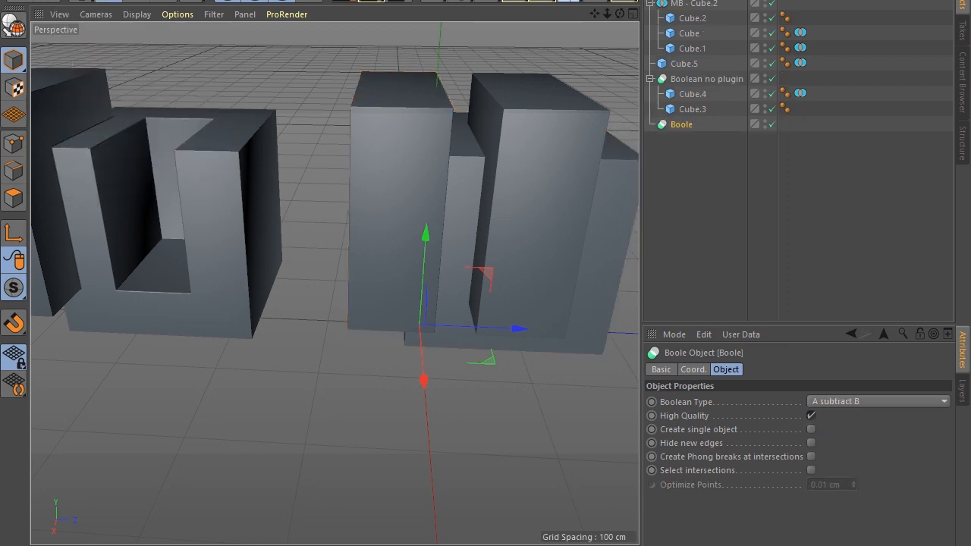
# - Rename the new Boole object to 'no plugin substract'
pyautogui.doubleClick(681, 124)
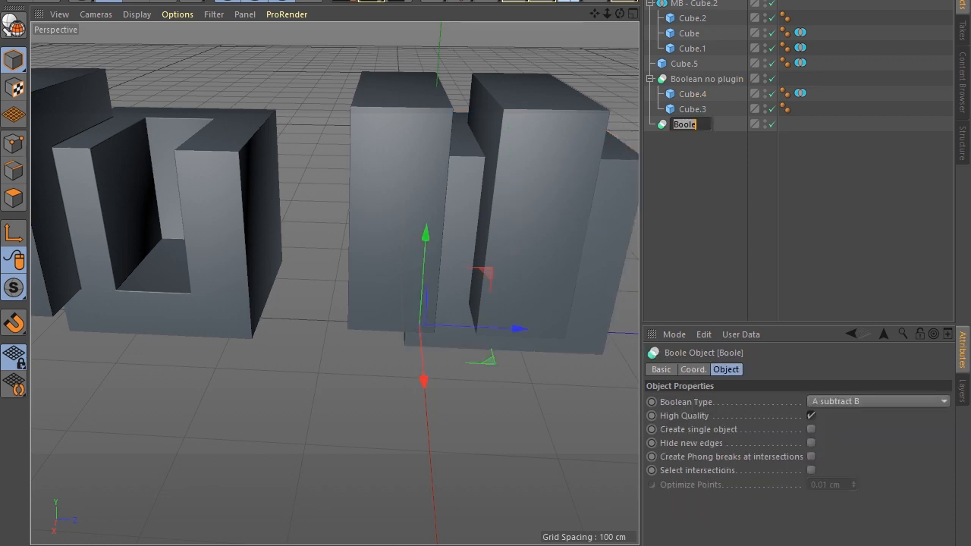
pyautogui.write('no plugin substract')
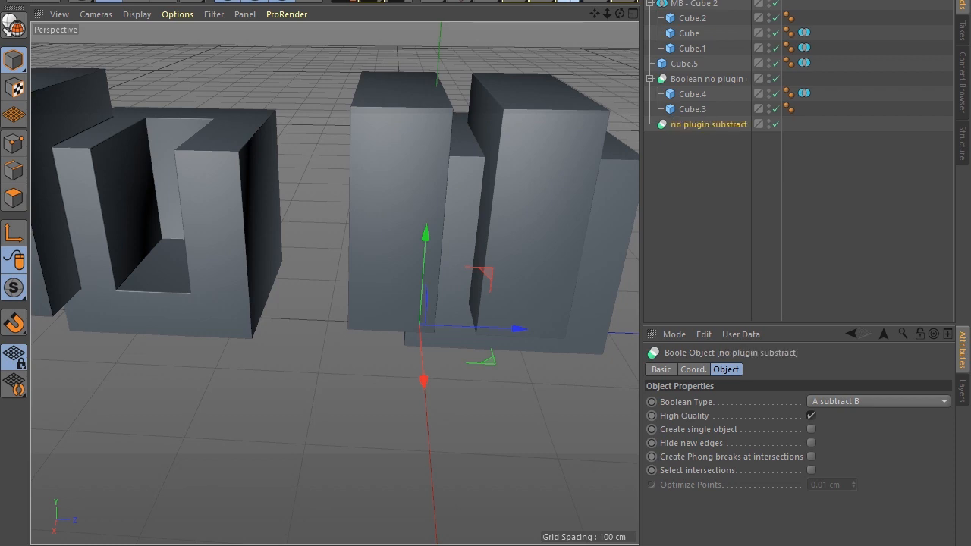
pyautogui.click(707, 64)
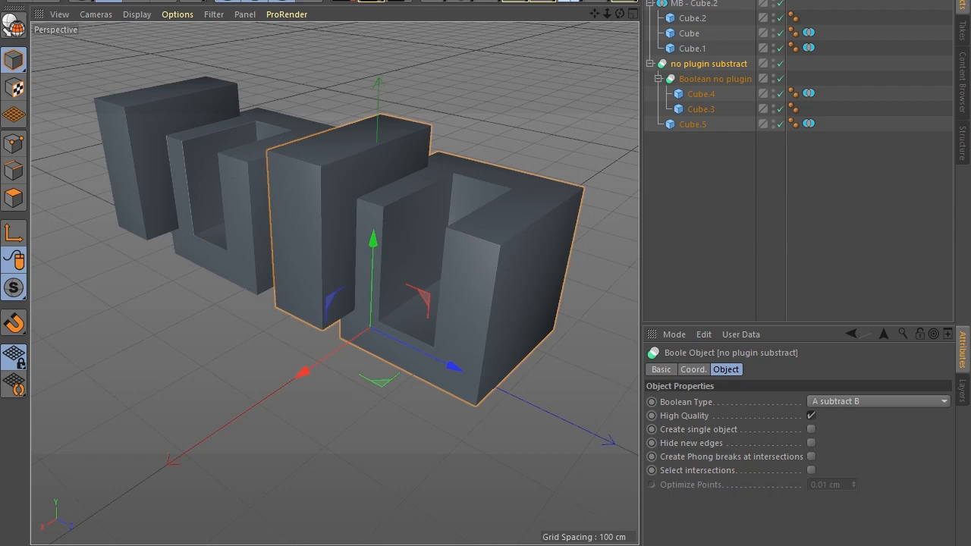
pyautogui.moveTo(716, 79)
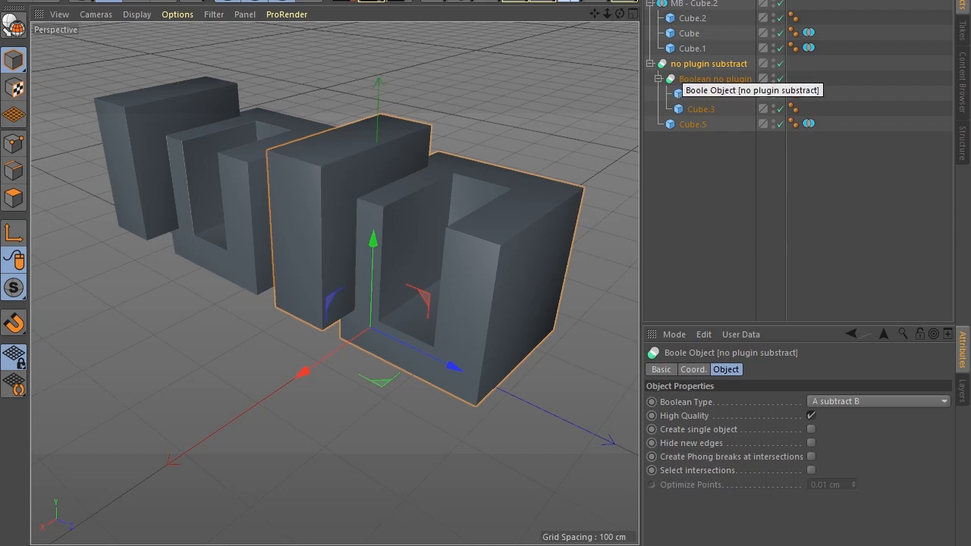
# - Group the subtract Boole into a new null named 'no plugin'
pyautogui.rightClick(710, 64)
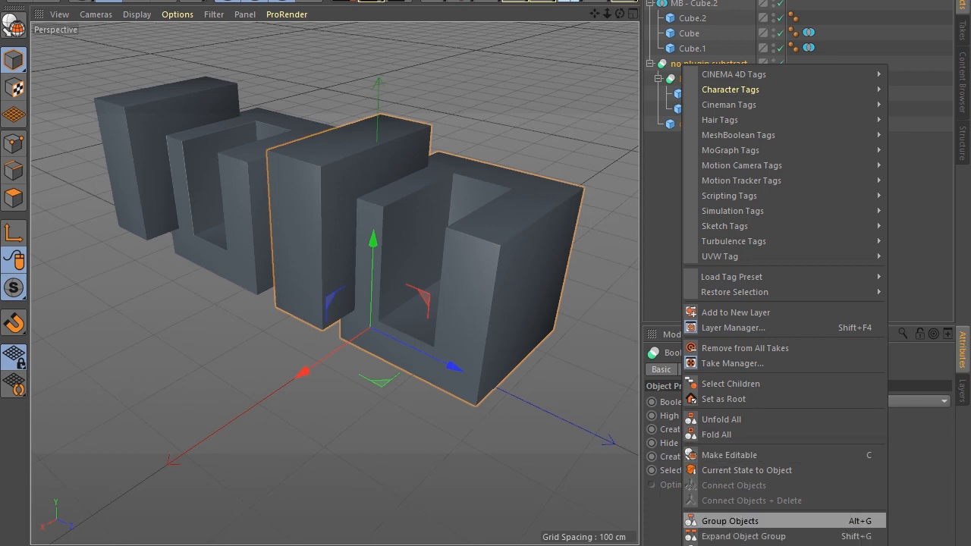
pyautogui.click(732, 521)
pyautogui.write('no')
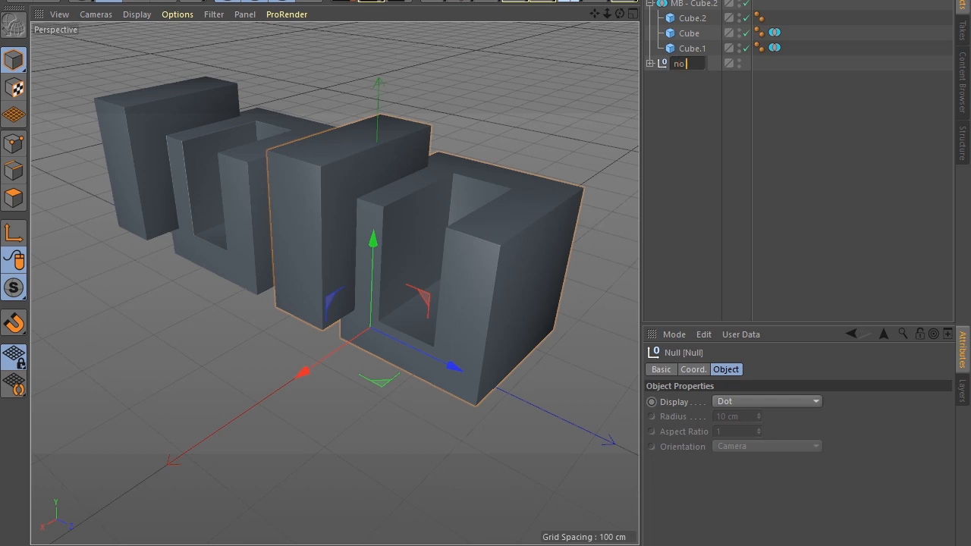
pyautogui.write('plugin')
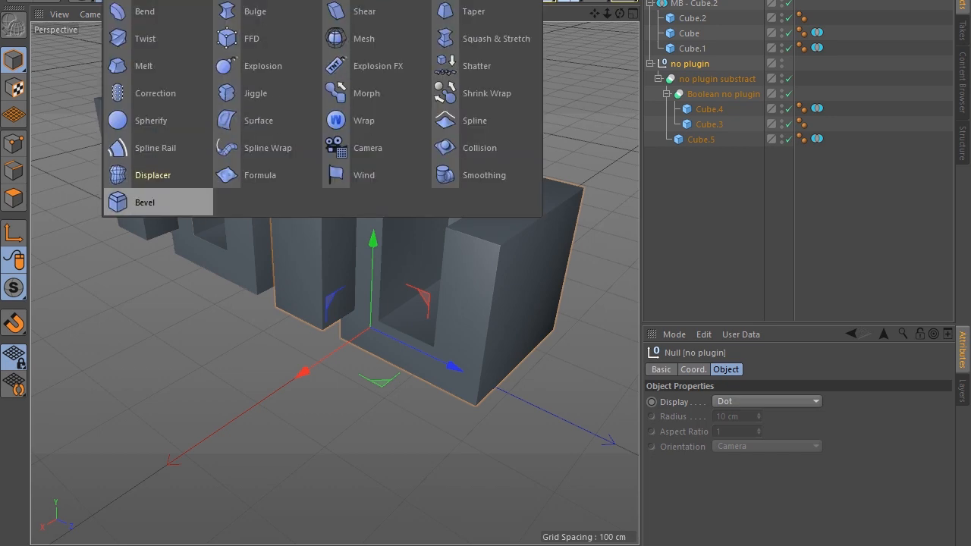
# - Add a Bevel deformer under the null with Use Angle enabled, checking Cube.4's Phong tag
pyautogui.click(146, 201)
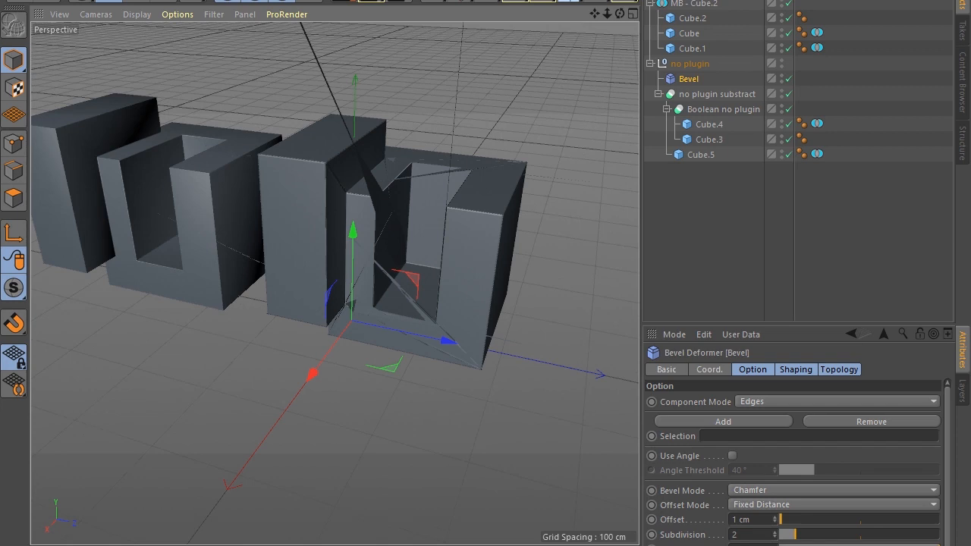
pyautogui.click(802, 123)
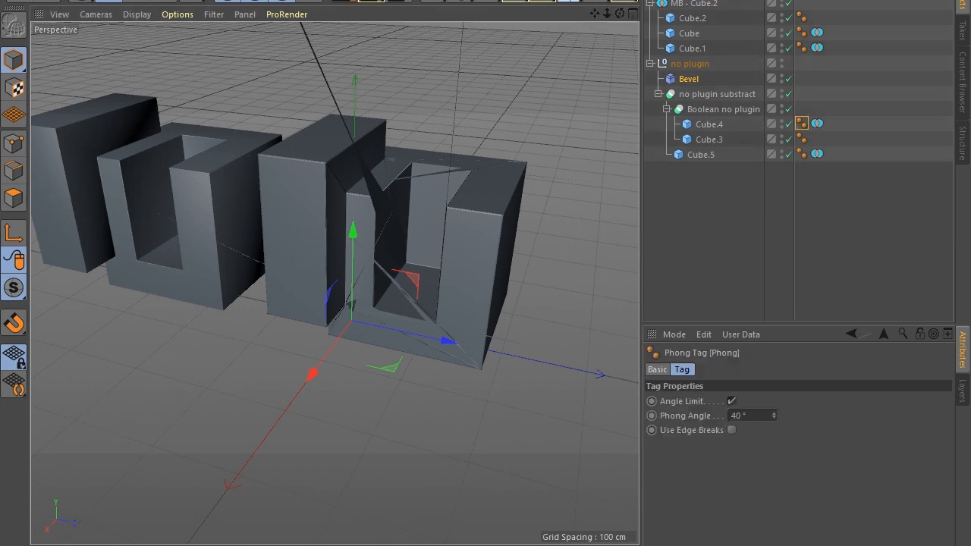
pyautogui.click(689, 79)
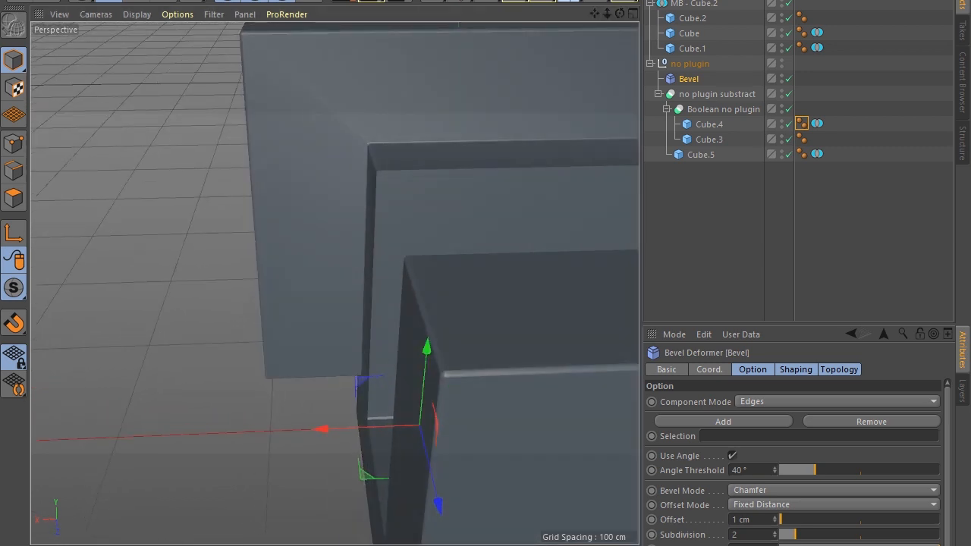
# - Make the no plugin substract Boole output a single object
pyautogui.click(716, 94)
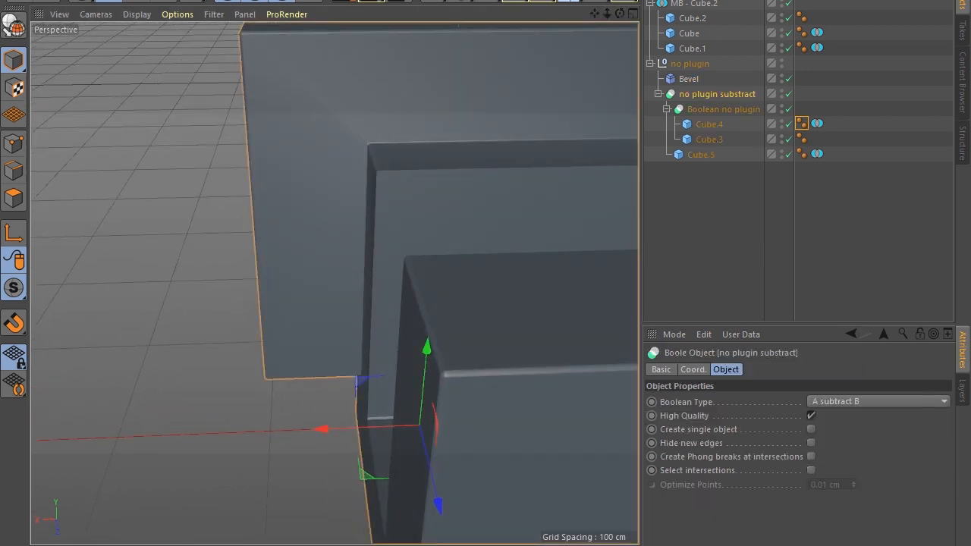
pyautogui.click(811, 430)
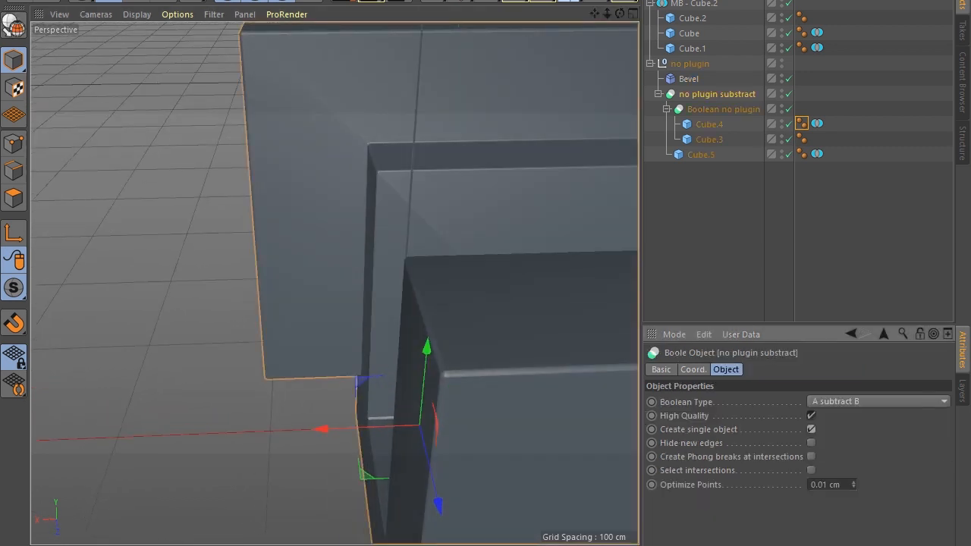
pyautogui.click(810, 444)
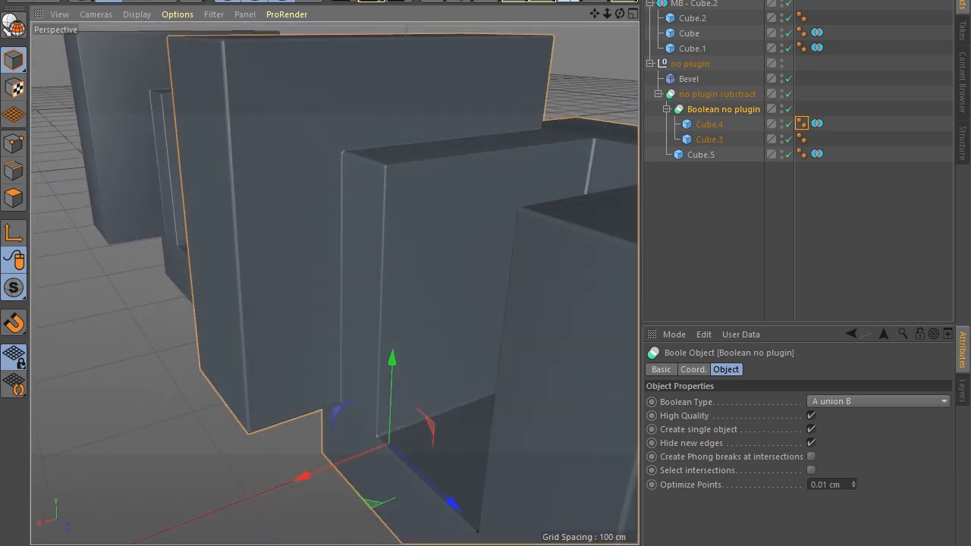
pyautogui.click(810, 443)
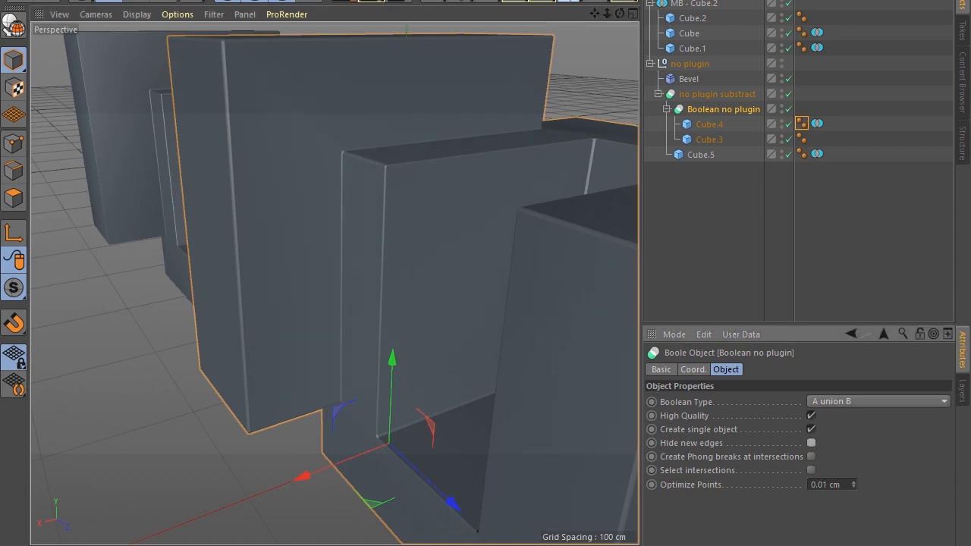
pyautogui.click(811, 443)
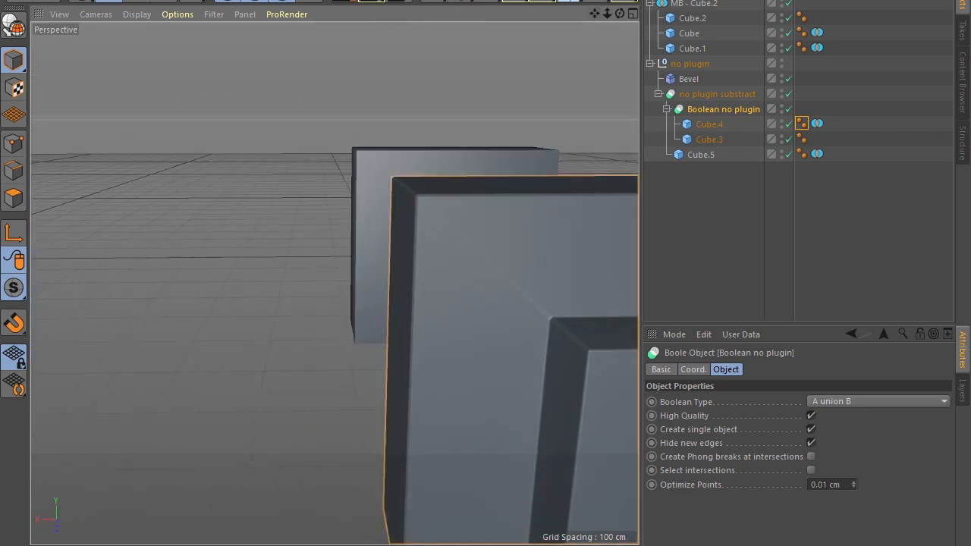
pyautogui.click(689, 79)
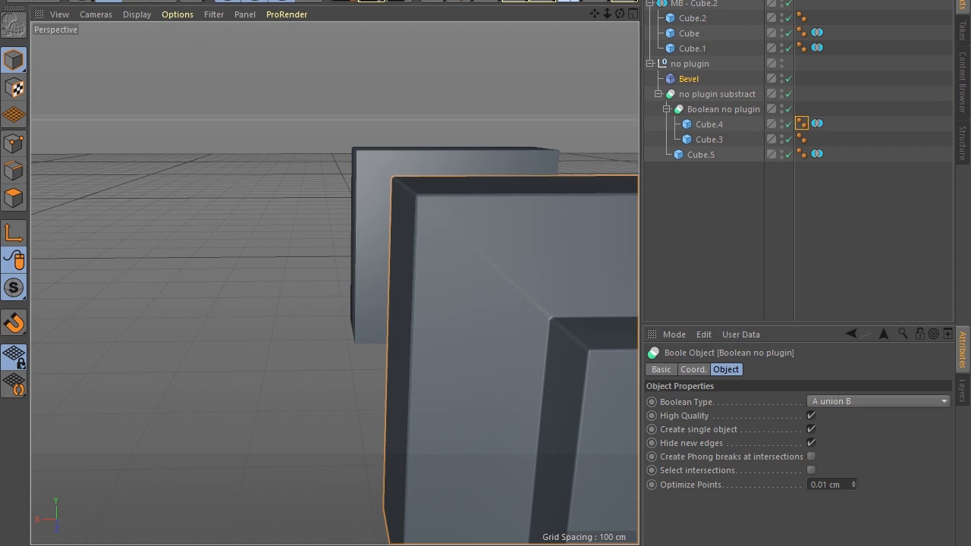
pyautogui.click(689, 64)
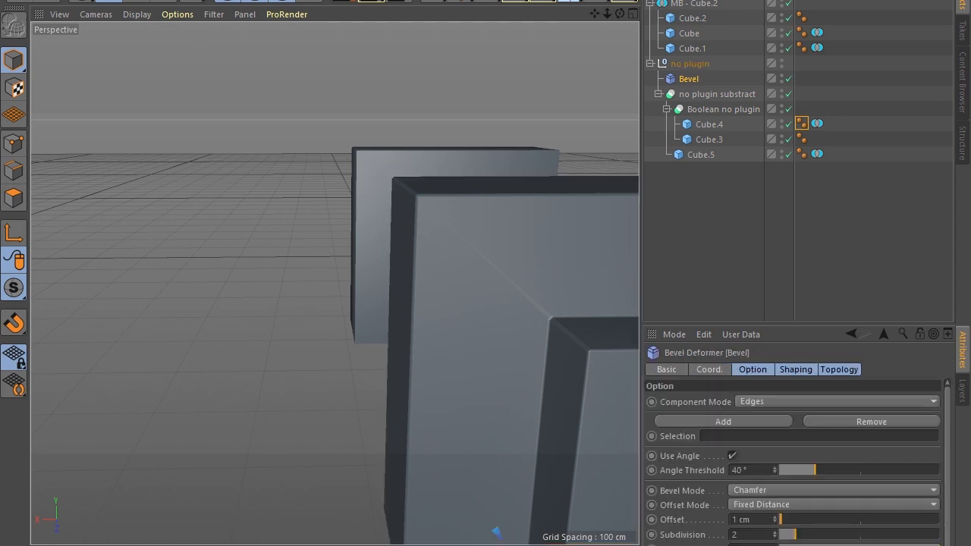
pyautogui.click(817, 31)
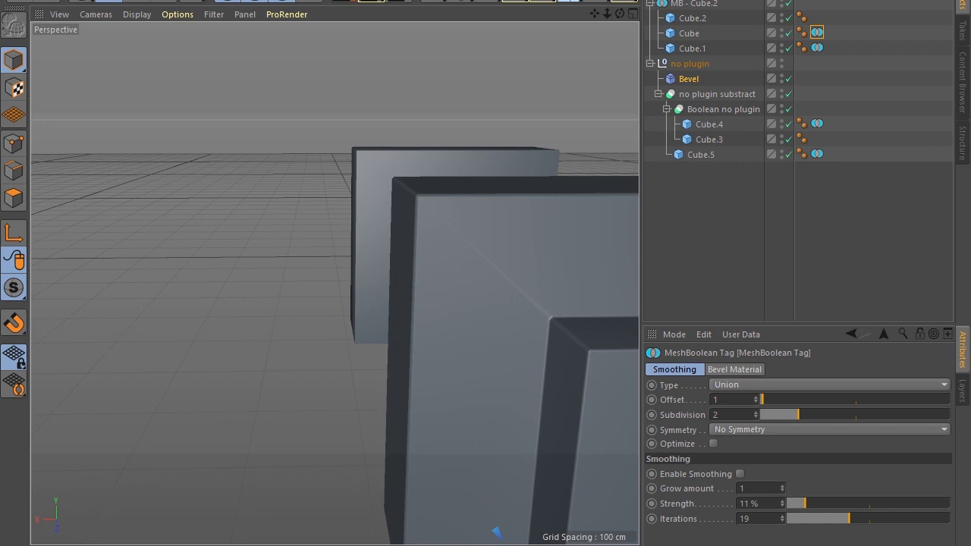
pyautogui.click(689, 79)
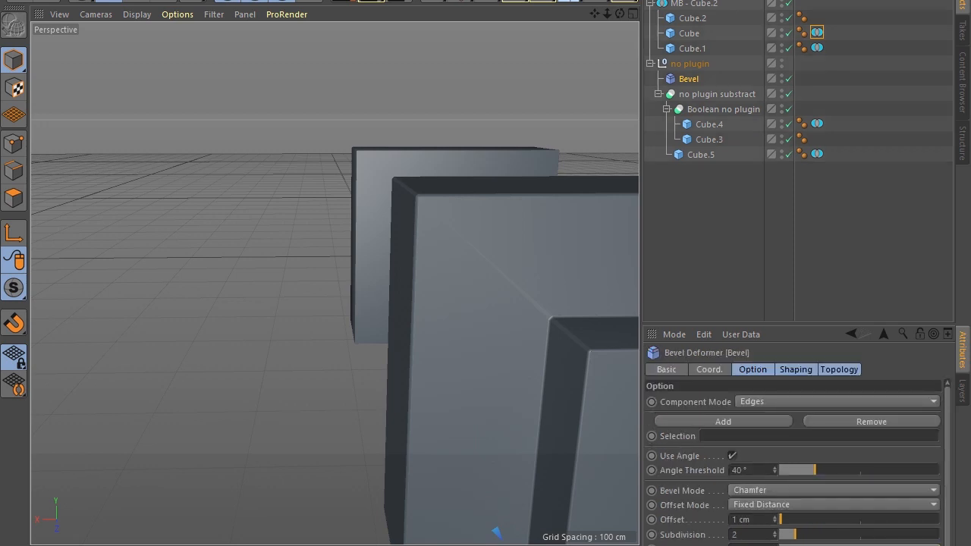
pyautogui.click(817, 32)
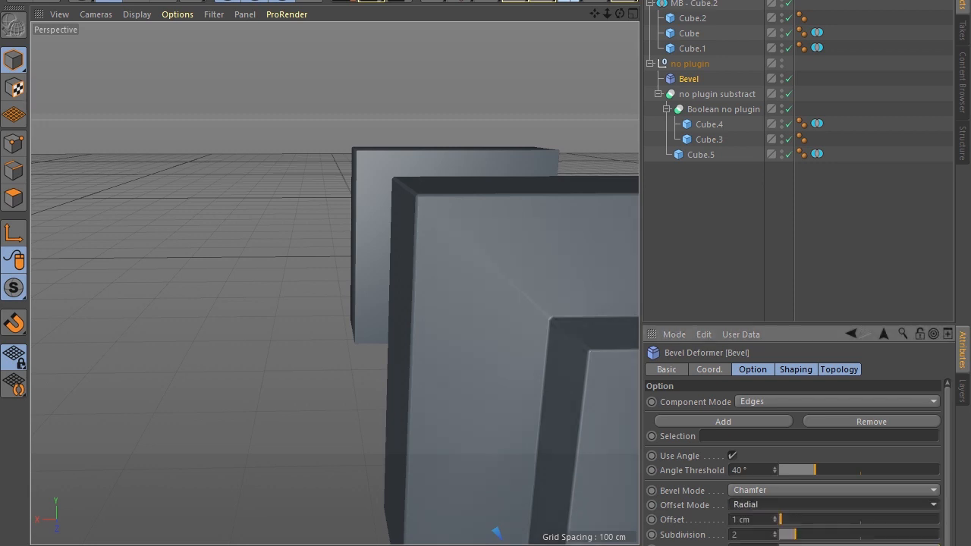
pyautogui.click(833, 504)
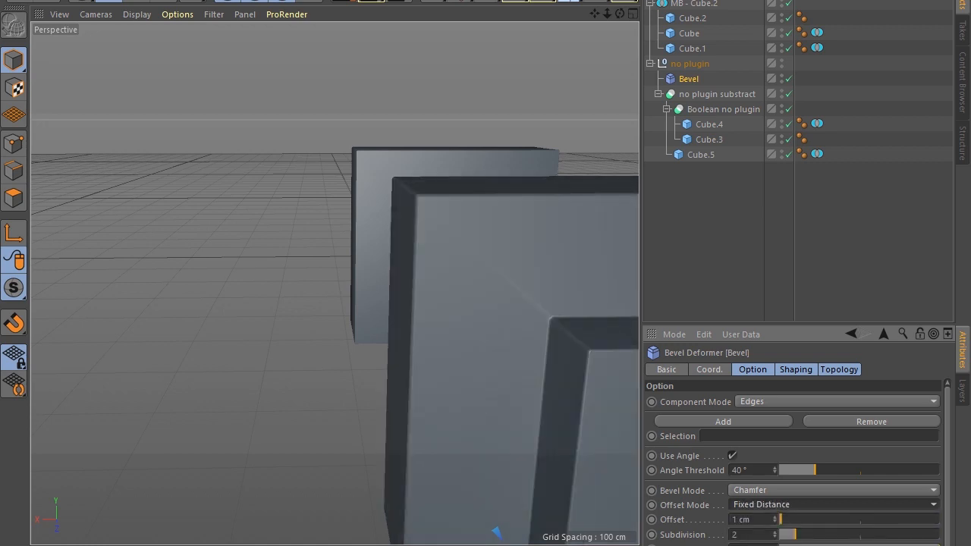
pyautogui.scroll(-3)
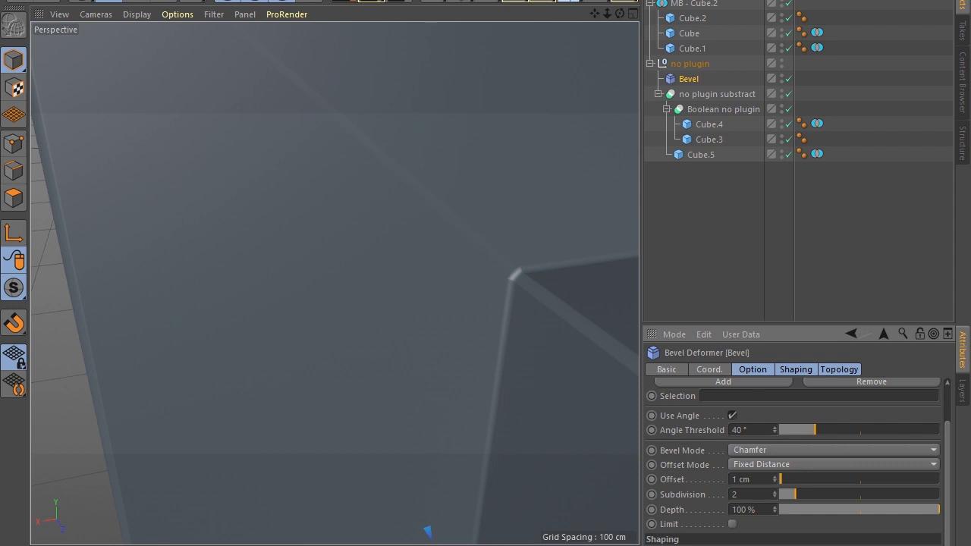
pyautogui.click(774, 492)
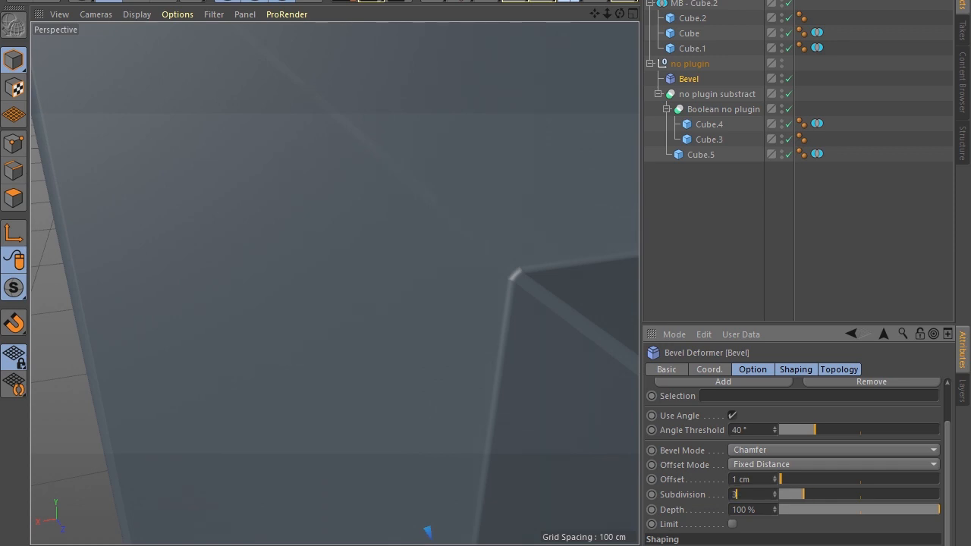
pyautogui.click(786, 495)
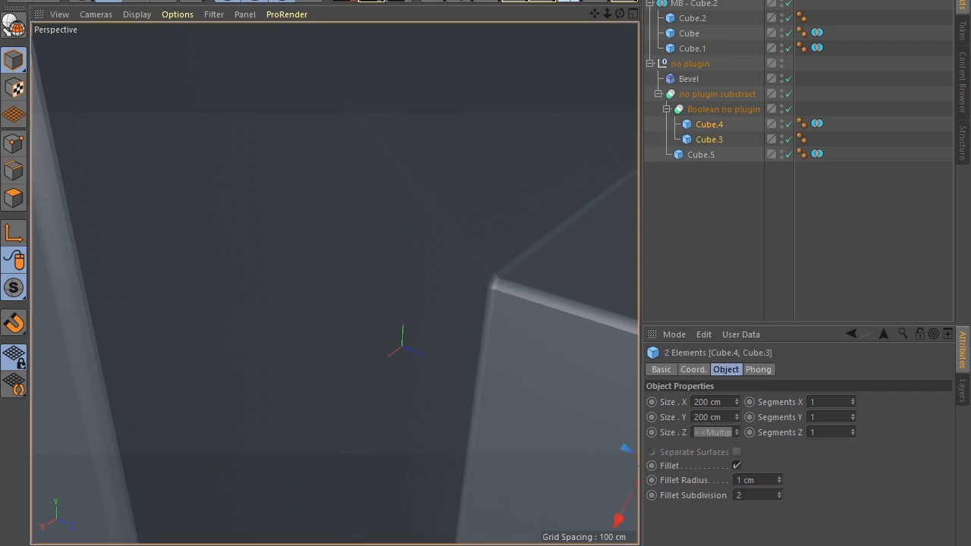
# - Set the Bevel deformer's Subdivision to 2 and zoom in to inspect the letters
pyautogui.click(701, 155)
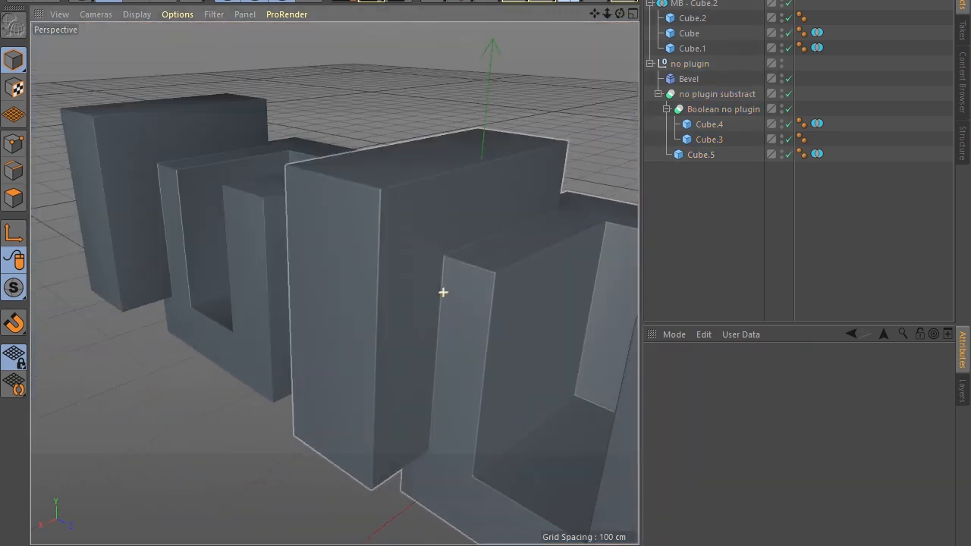
pyautogui.click(716, 94)
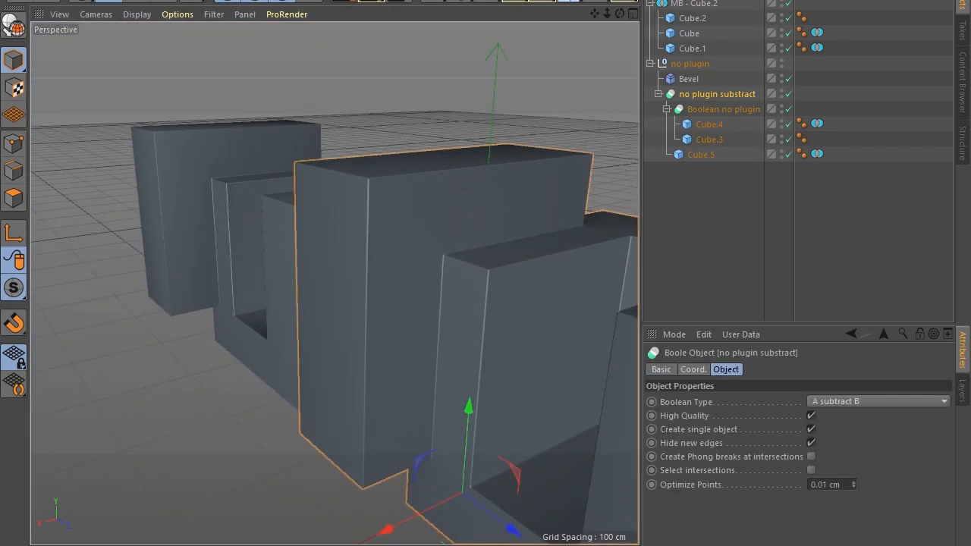
pyautogui.click(689, 79)
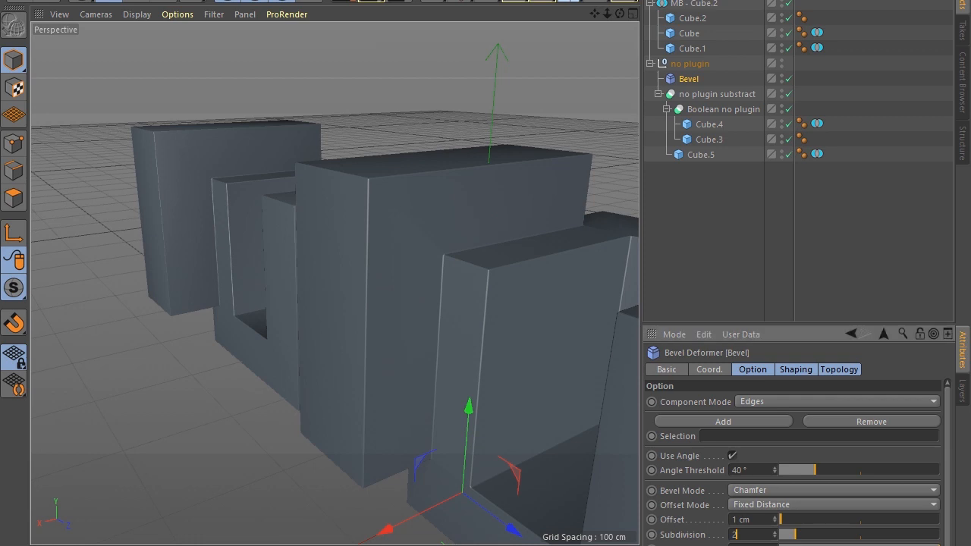
pyautogui.scroll(-3)
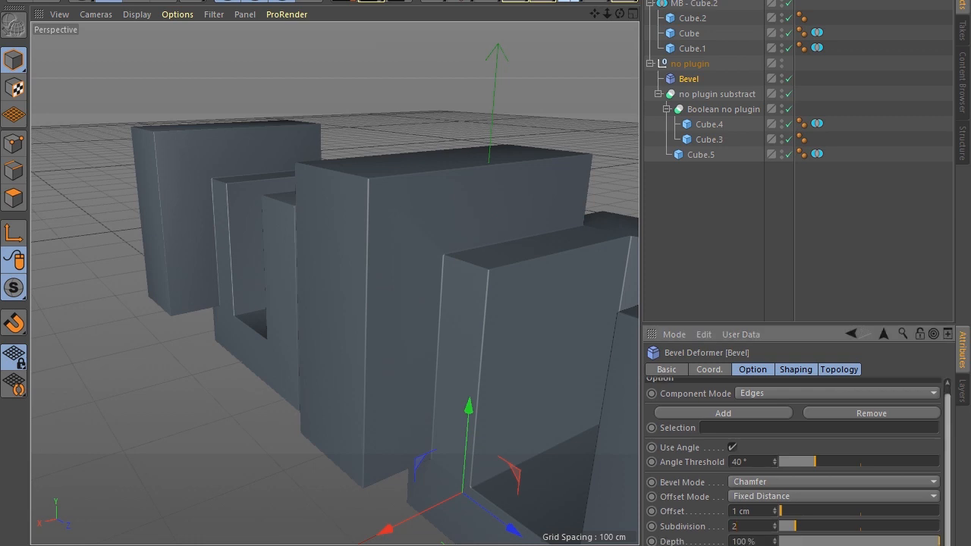
pyautogui.scroll(-3)
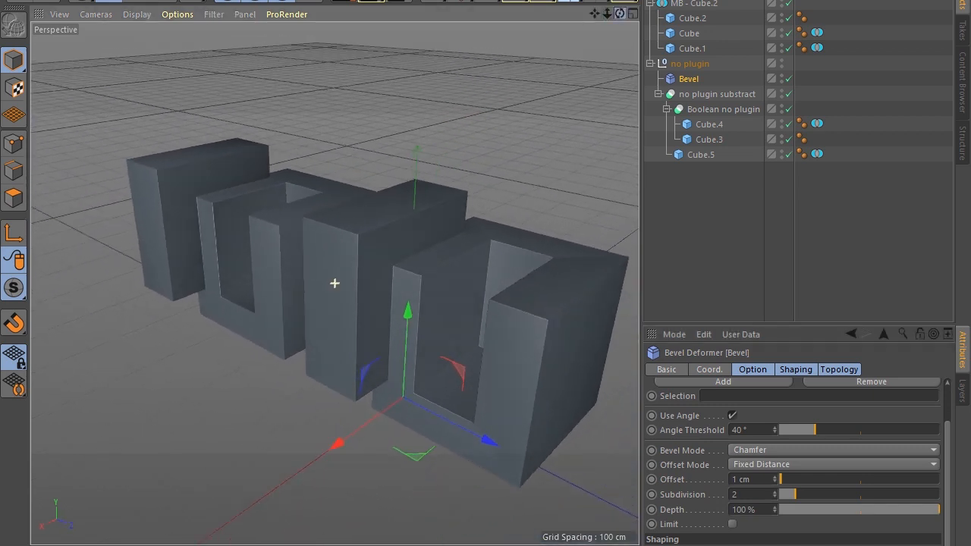
pyautogui.scroll(-3)
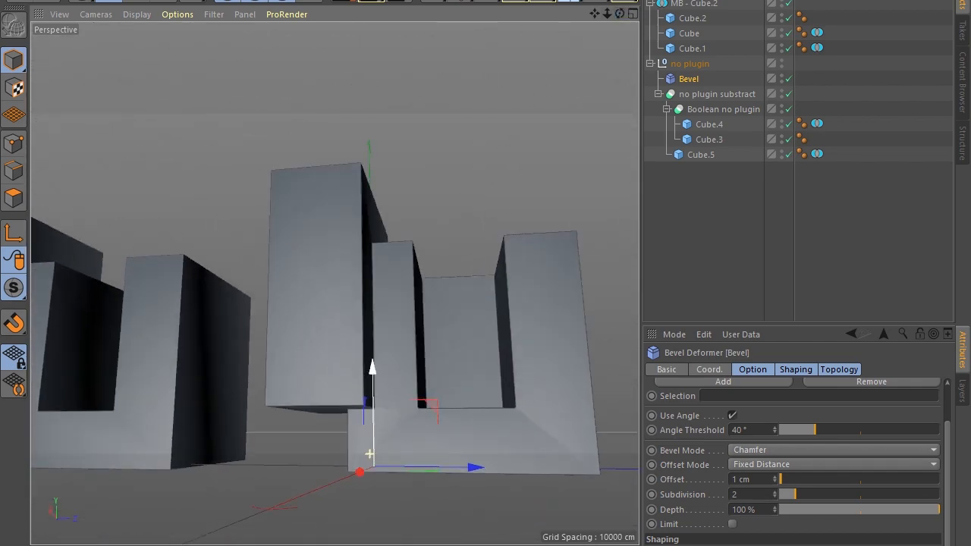
# - Raise Bevel Subdivision to 3, then check the cubes and Booles, toggling Phong breaks on and off
pyautogui.scroll(-3)
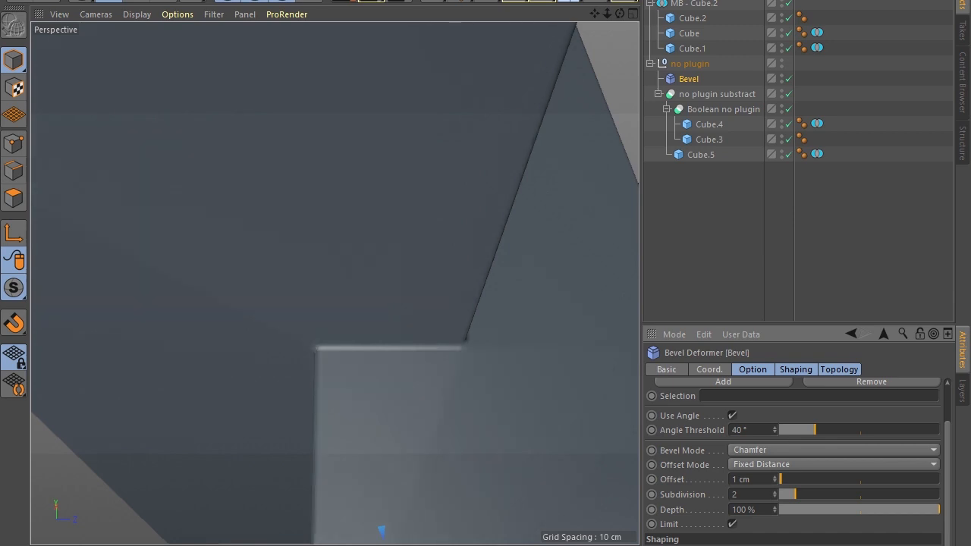
pyautogui.click(802, 495)
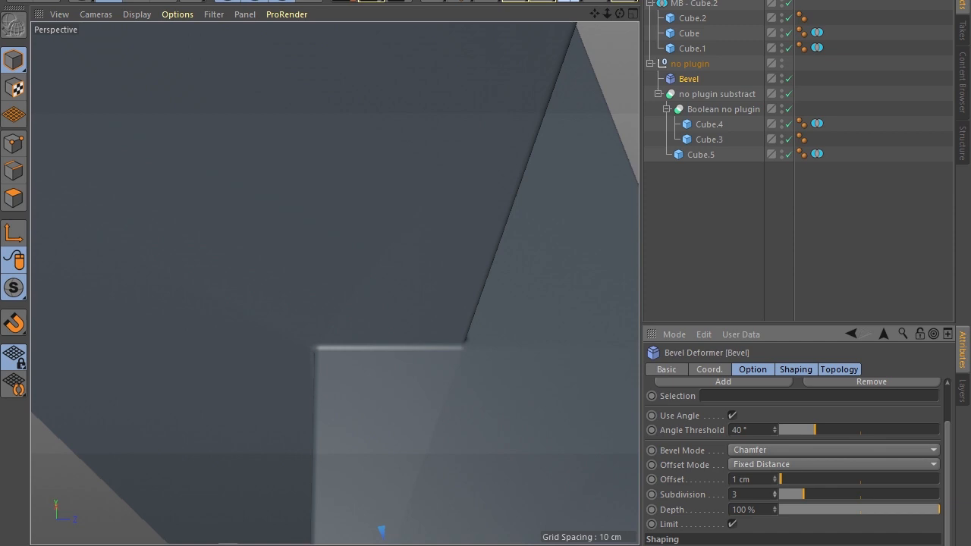
pyautogui.click(709, 140)
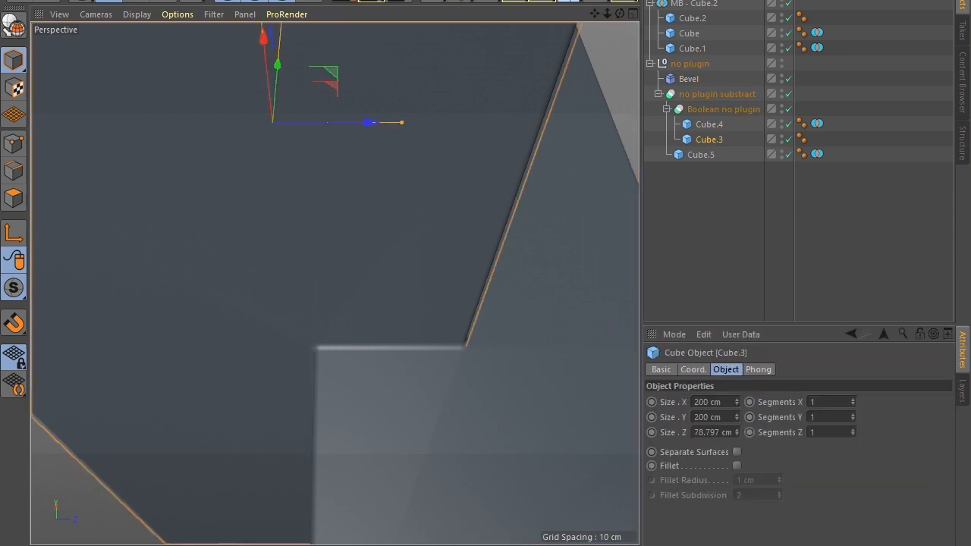
pyautogui.click(701, 155)
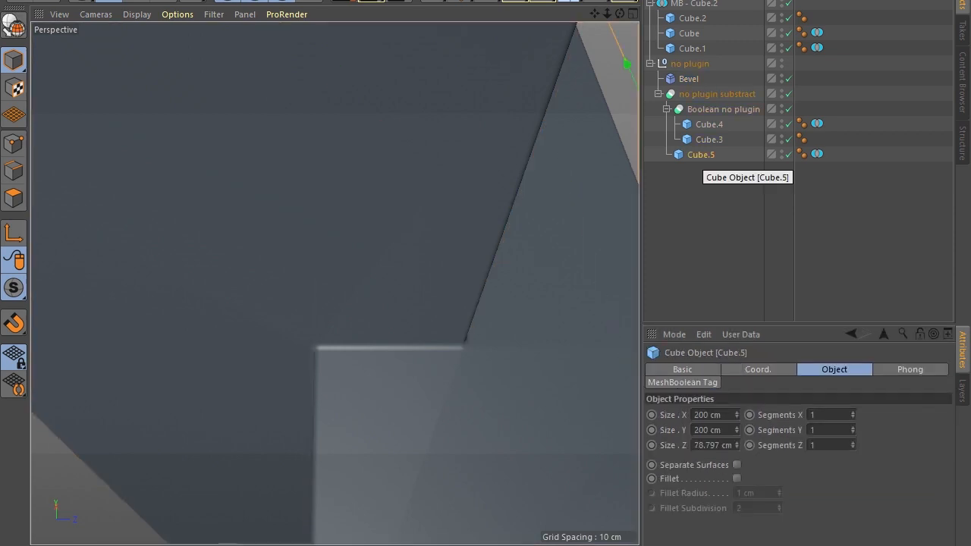
pyautogui.click(722, 109)
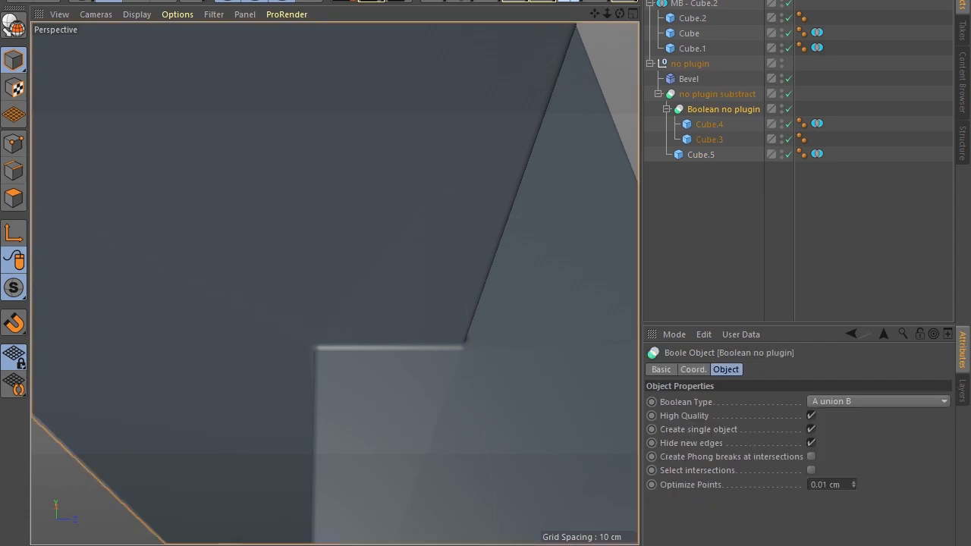
pyautogui.click(716, 94)
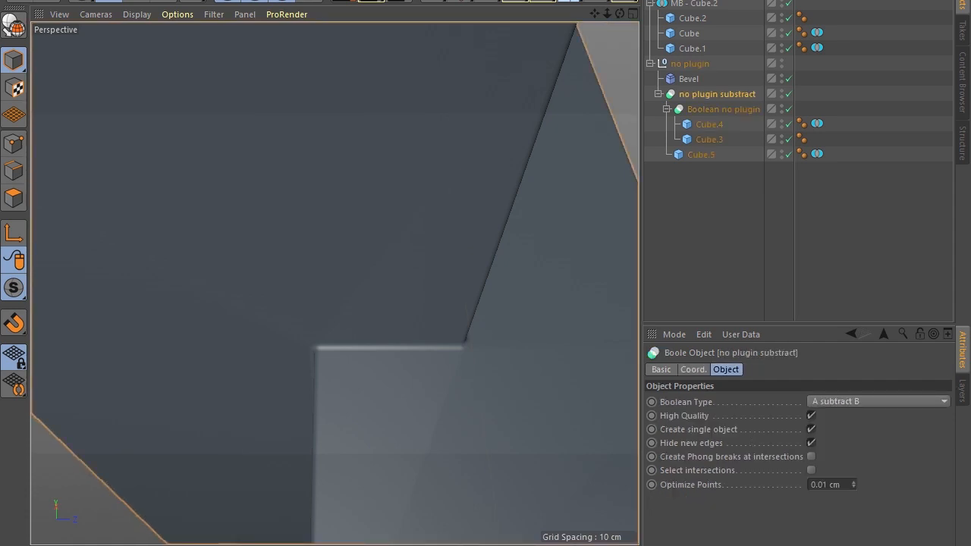
pyautogui.click(810, 455)
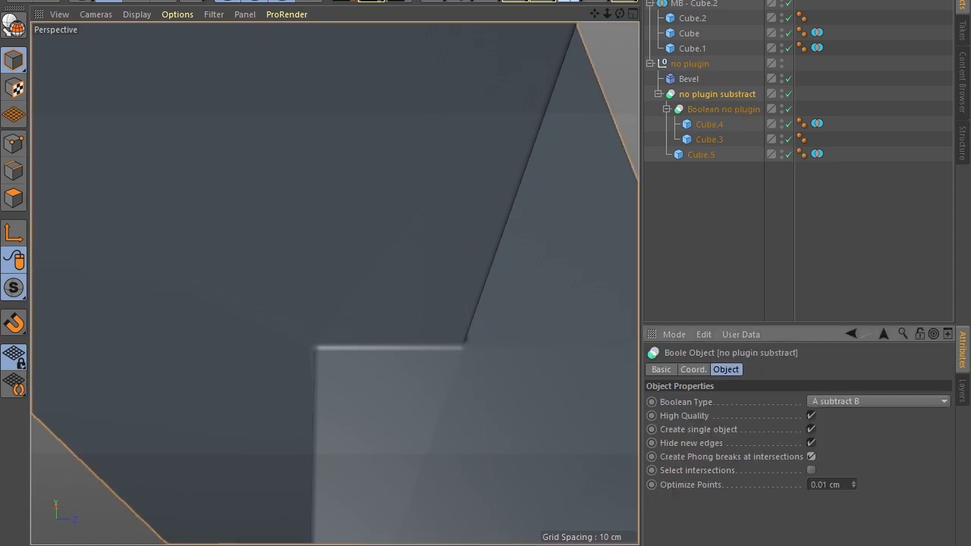
pyautogui.click(811, 455)
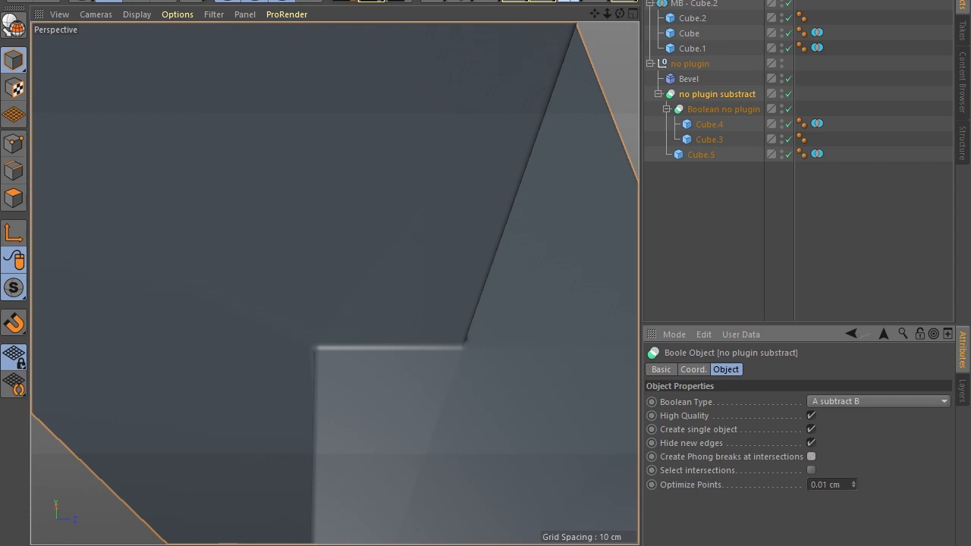
# - Change the Bevel Offset Mode from Fixed Distance to Radial, then another mode
pyautogui.click(688, 79)
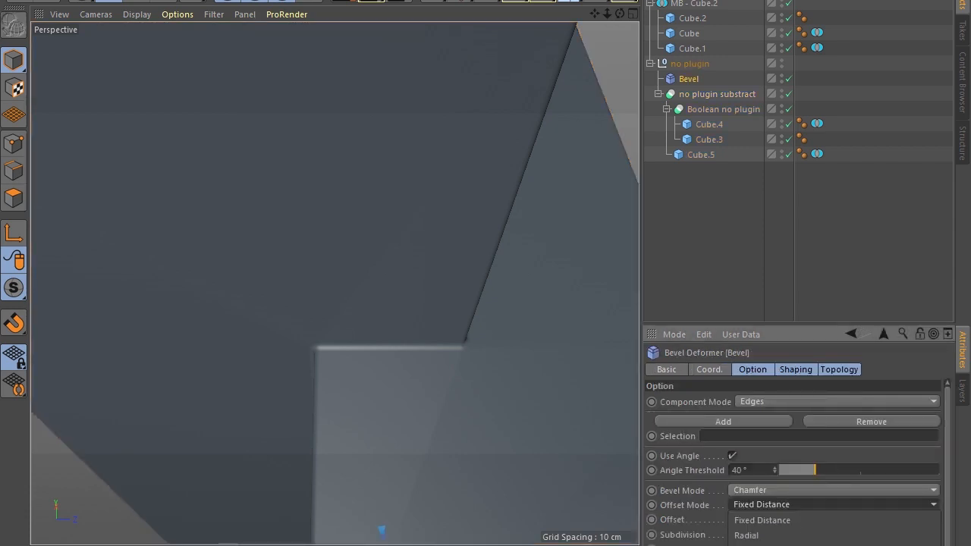
pyautogui.click(762, 534)
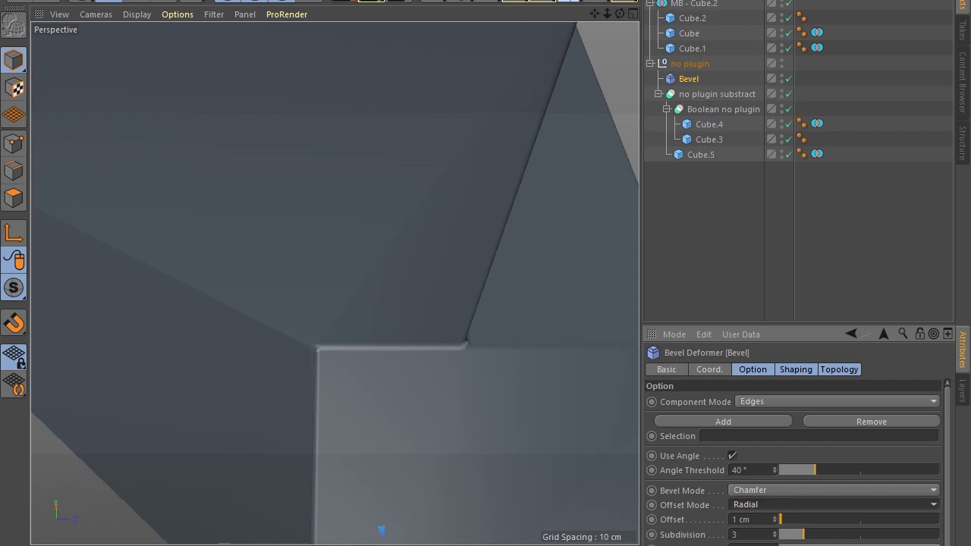
pyautogui.click(833, 504)
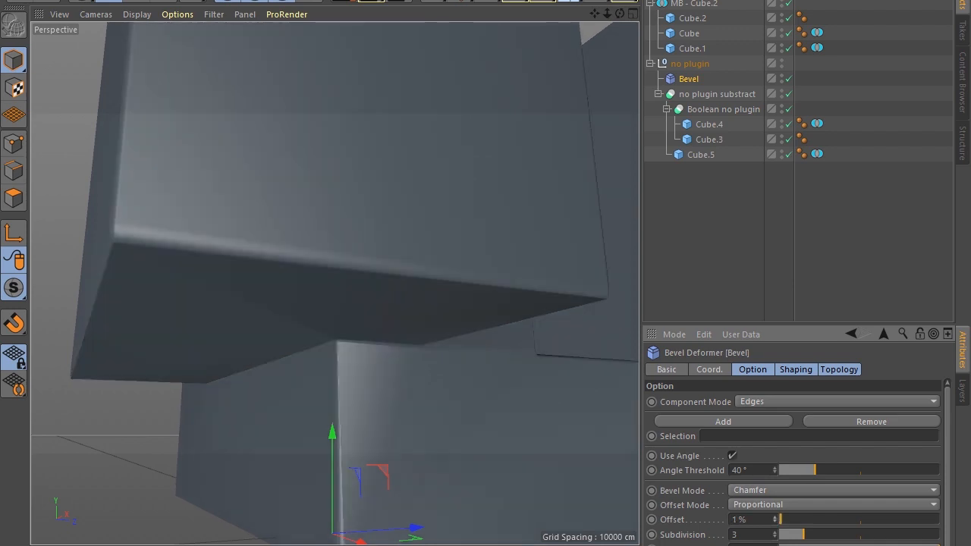
# - Try a 2% proportional bevel offset, then return to Fixed Distance at 1 cm
pyautogui.click(797, 519)
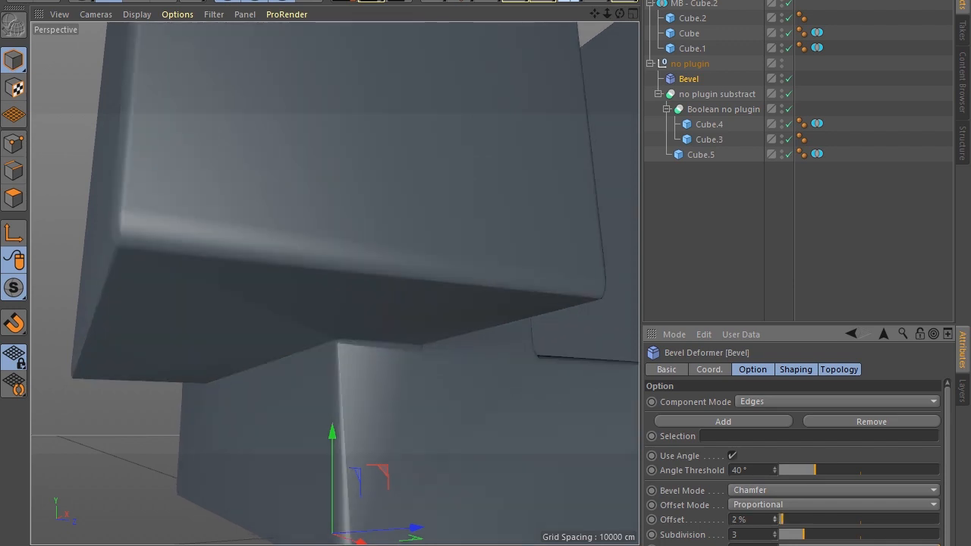
pyautogui.click(833, 504)
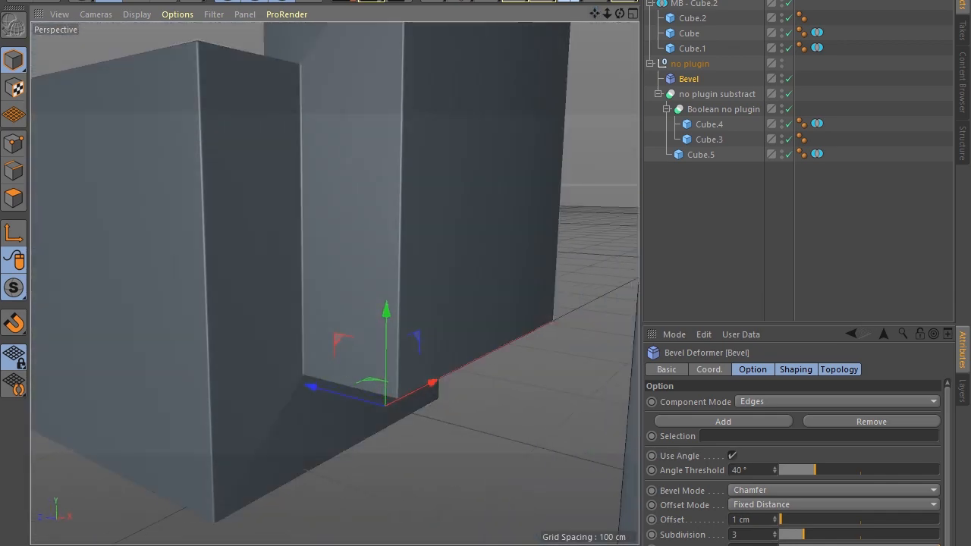
# - Raise Cube.4's segments to 6 and set Cube.3 to 3 segments per axis
pyautogui.click(708, 124)
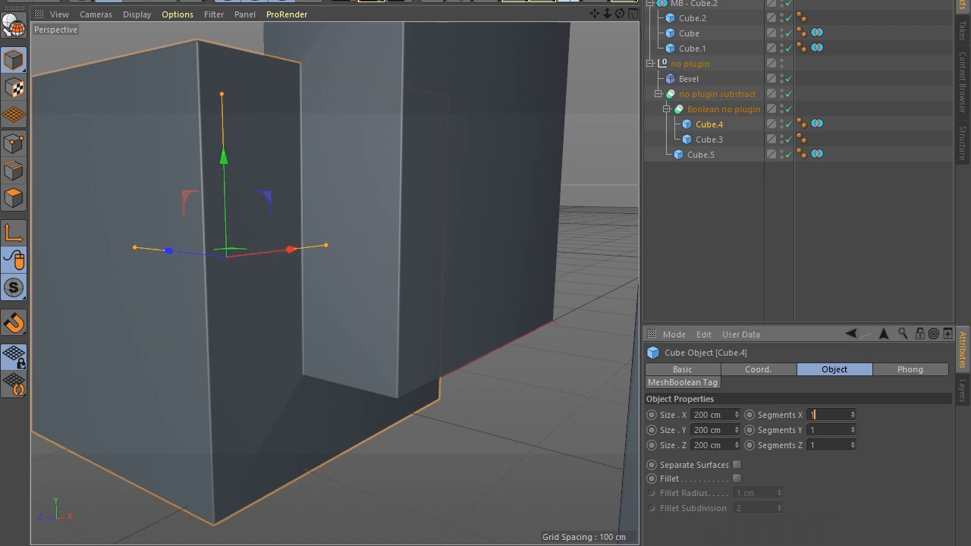
pyautogui.write('6')
pyautogui.click(832, 430)
pyautogui.write('3')
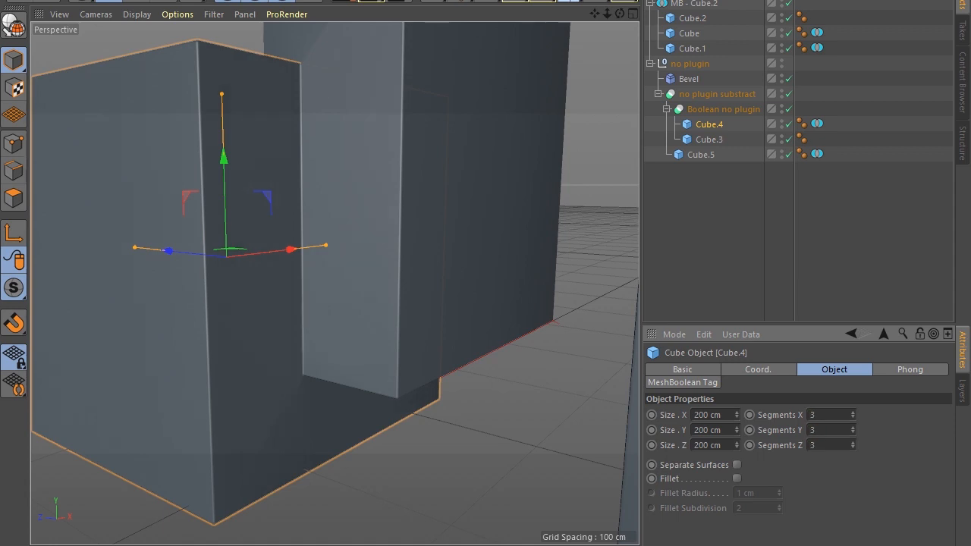
pyautogui.click(709, 140)
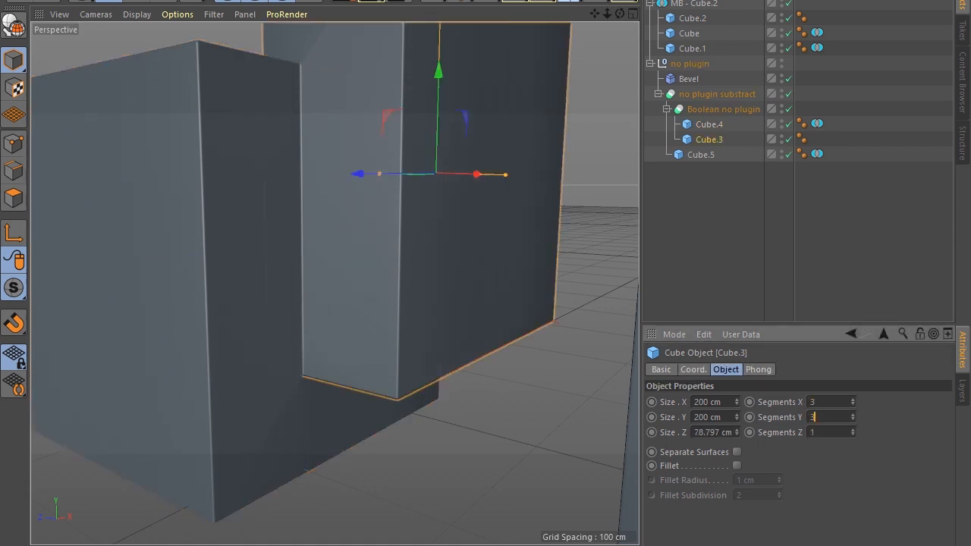
pyautogui.click(709, 125)
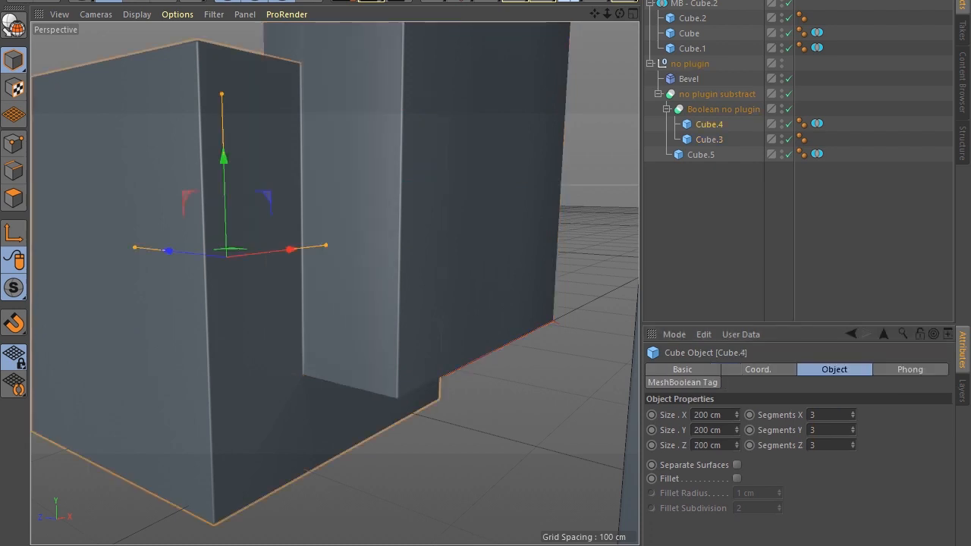
# - After checking Cube.5 and the subtracting Boole, raise Cube.4 to 8, 4, 4 segments
pyautogui.click(701, 155)
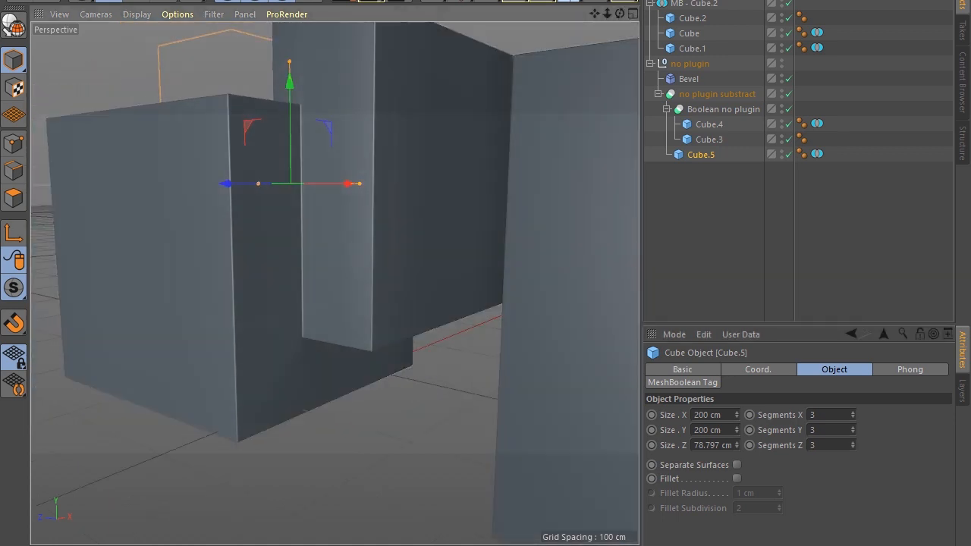
pyautogui.click(716, 94)
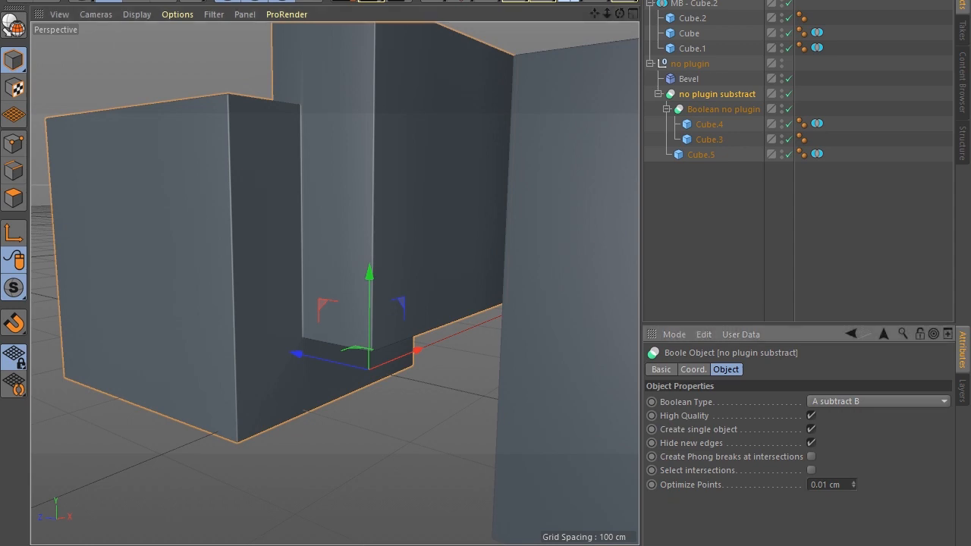
pyautogui.click(708, 125)
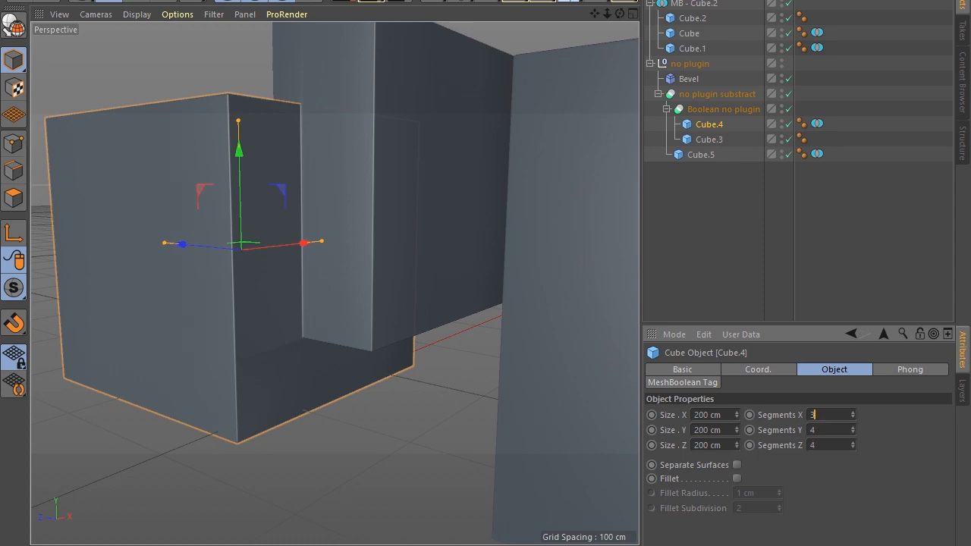
pyautogui.write('8')
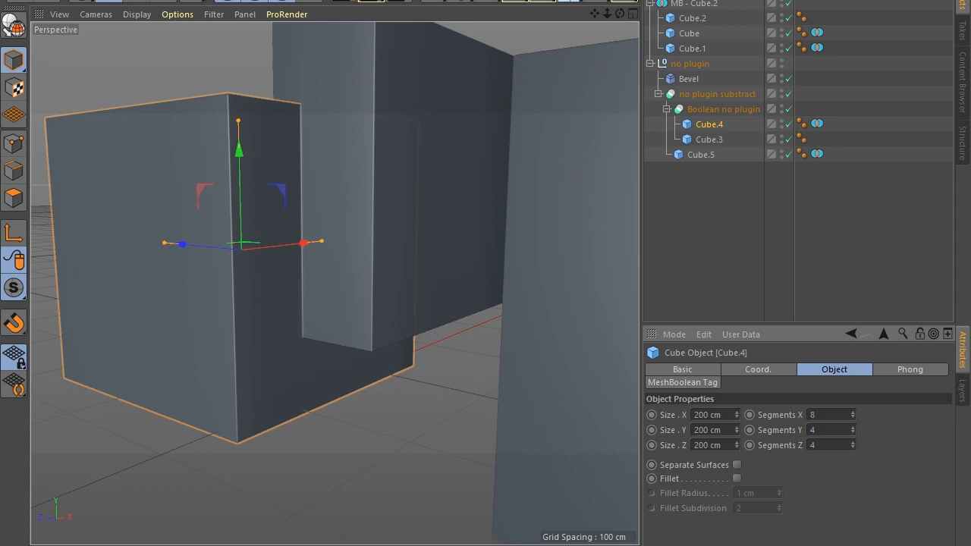